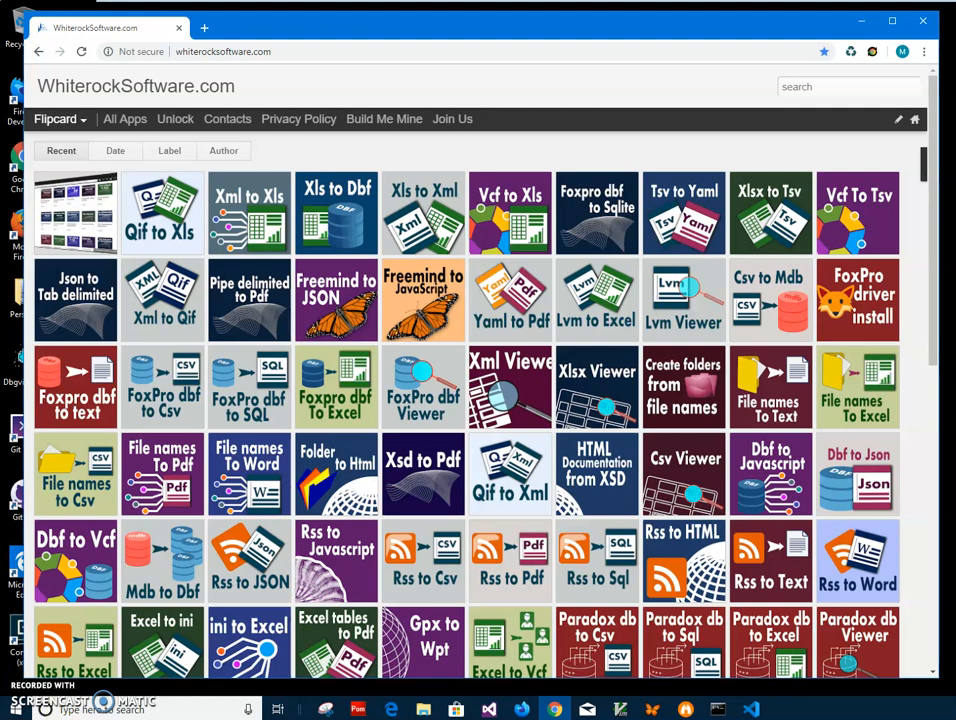
{"action": "mouse_move", "coordinate": [237, 230]}
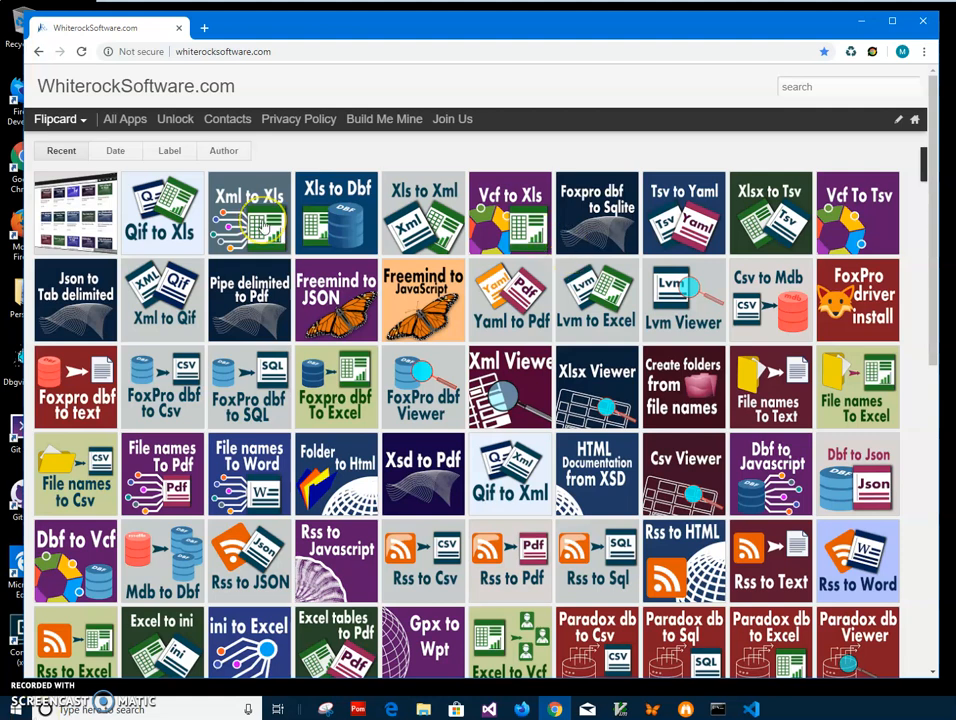
{"action": "mouse_move", "coordinate": [450, 205]}
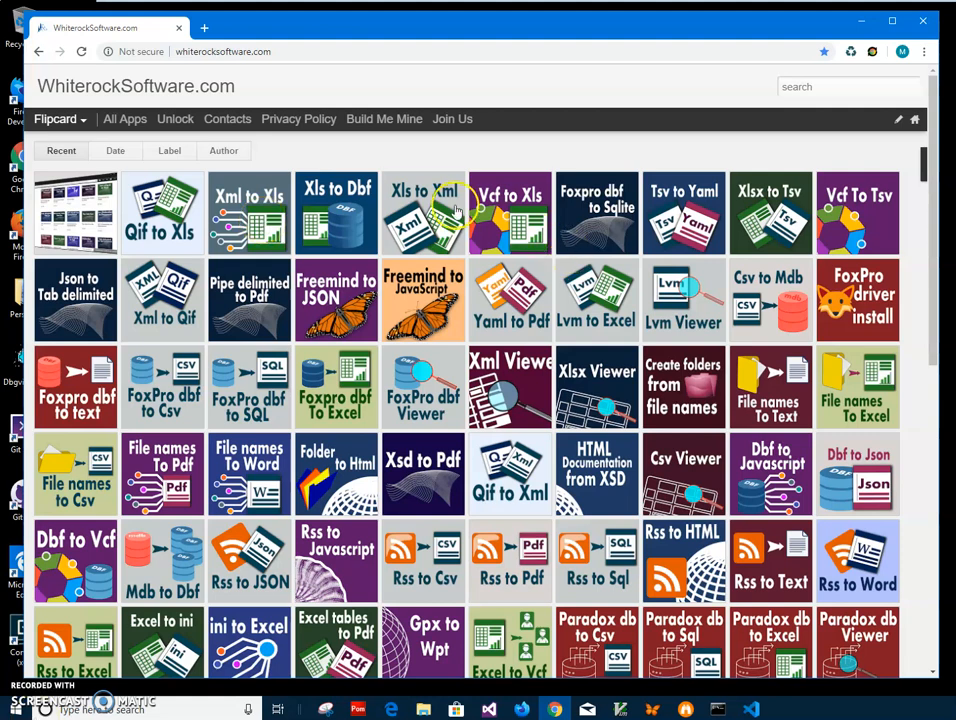
{"action": "mouse_move", "coordinate": [815, 116]}
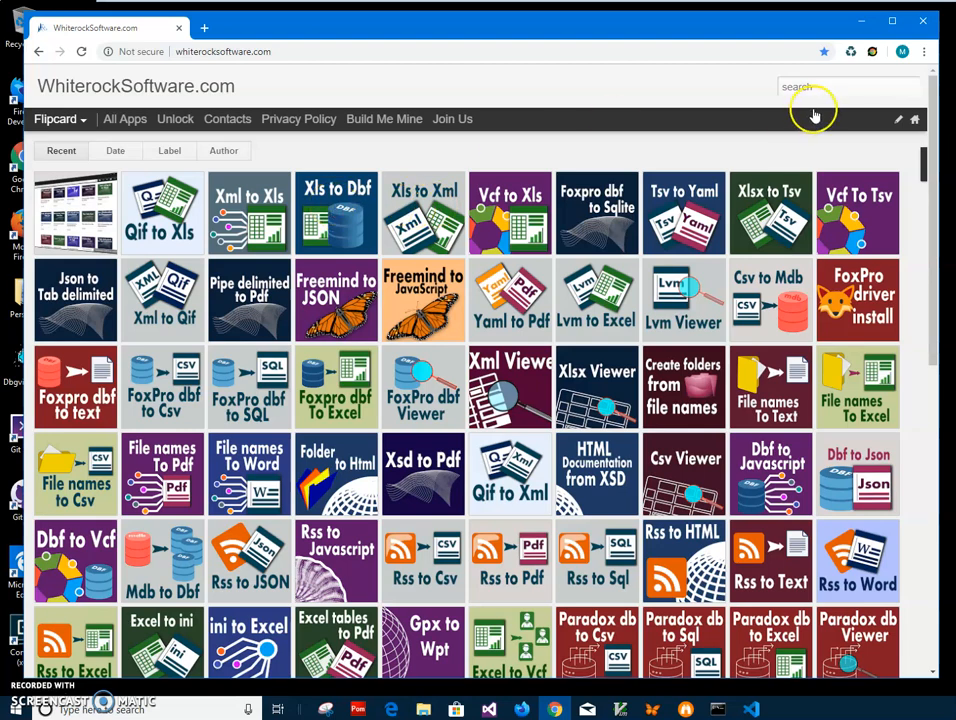
Search the Whiterock site for 'xls t' and open the 'xls to xml file' post
{"action": "left_click", "coordinate": [847, 86]}
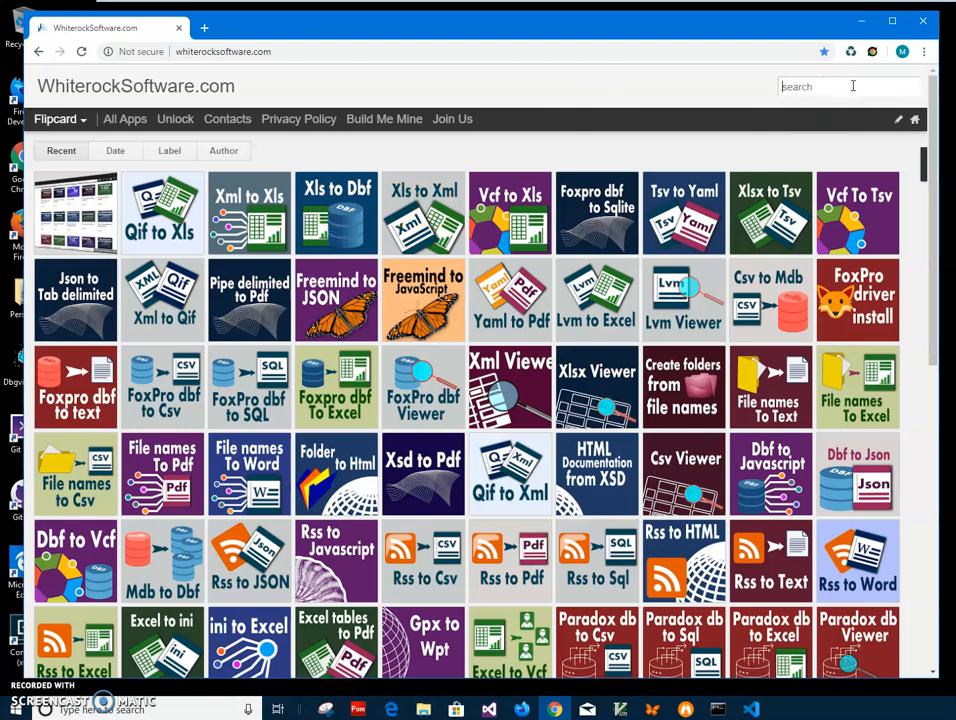
{"action": "type", "text": "xls to"}
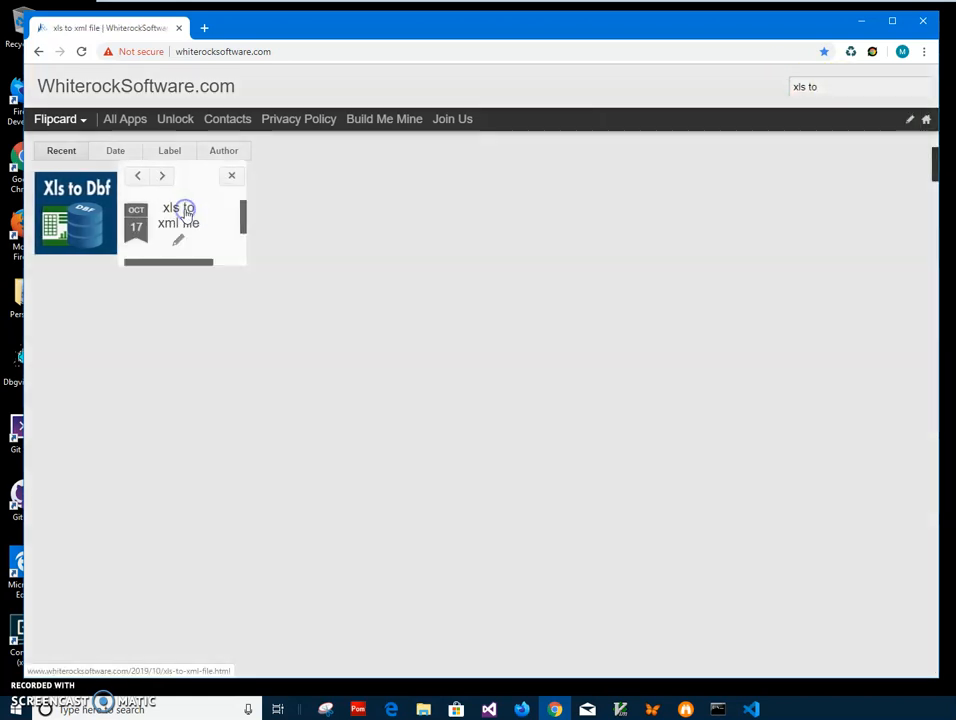
{"action": "left_click", "coordinate": [178, 214]}
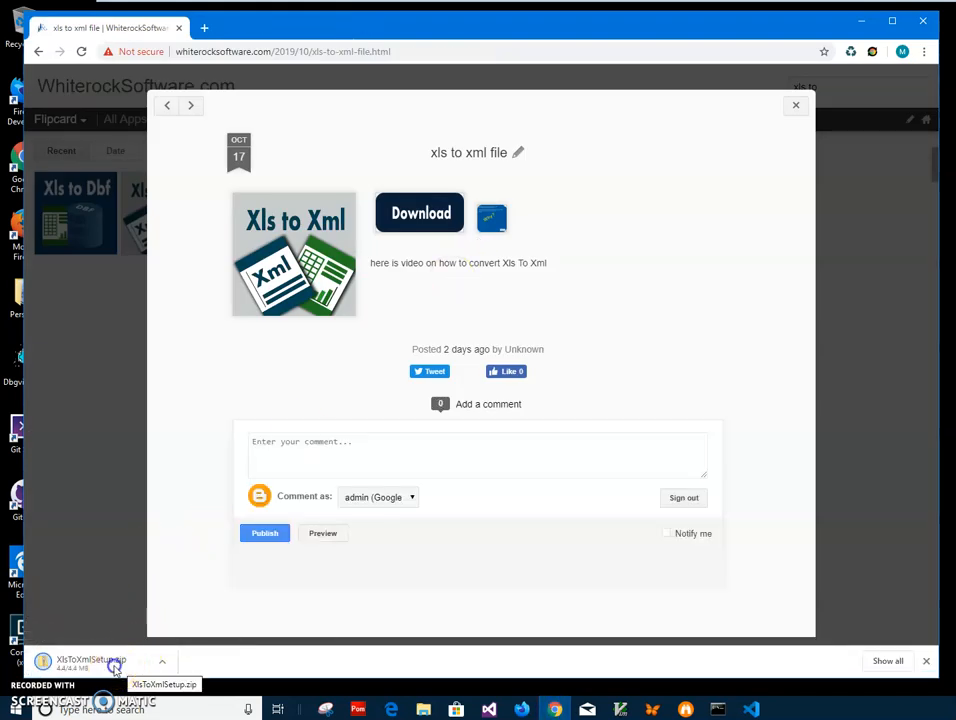
Run XlsToXmlSetup.msi from the zip, approving Run anyway and UAC, through to Finish
{"action": "left_click", "coordinate": [90, 660]}
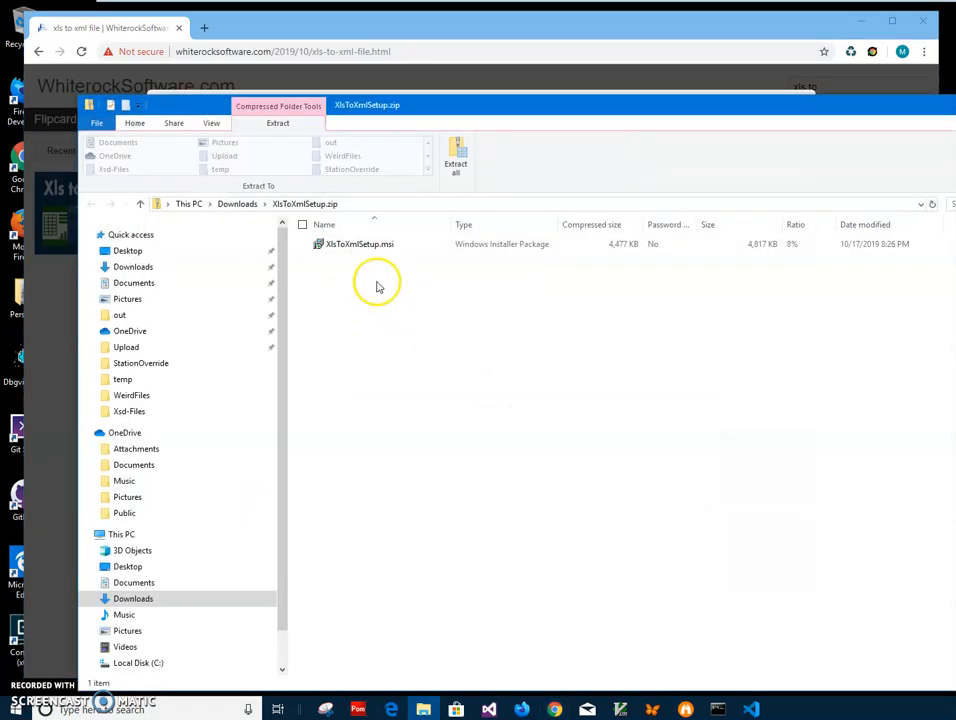
{"action": "left_click", "coordinate": [360, 244]}
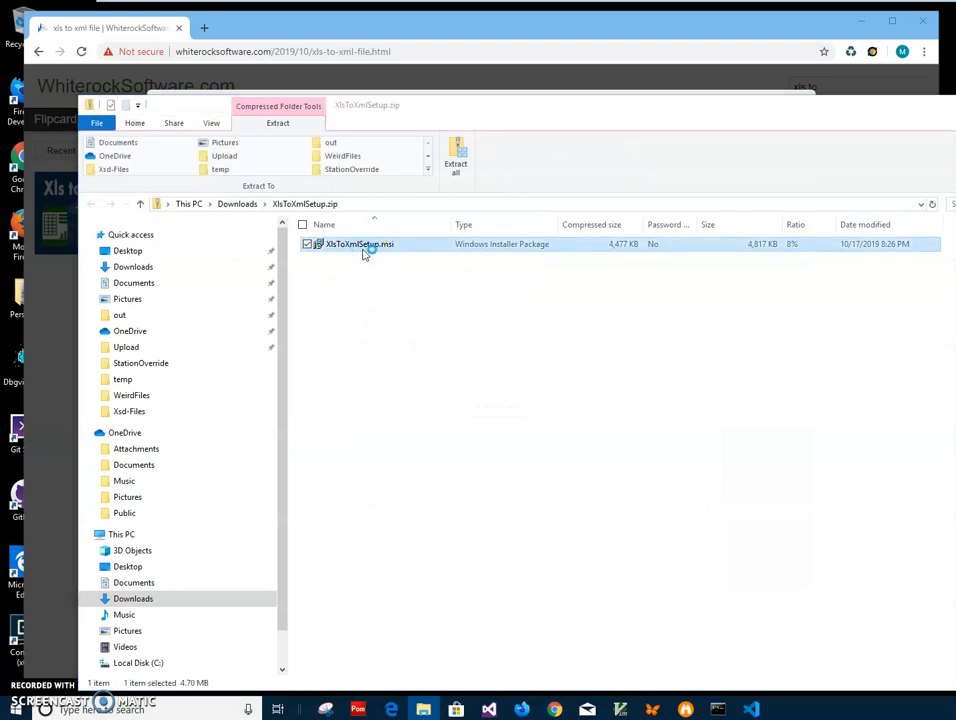
{"action": "double_click", "coordinate": [355, 243]}
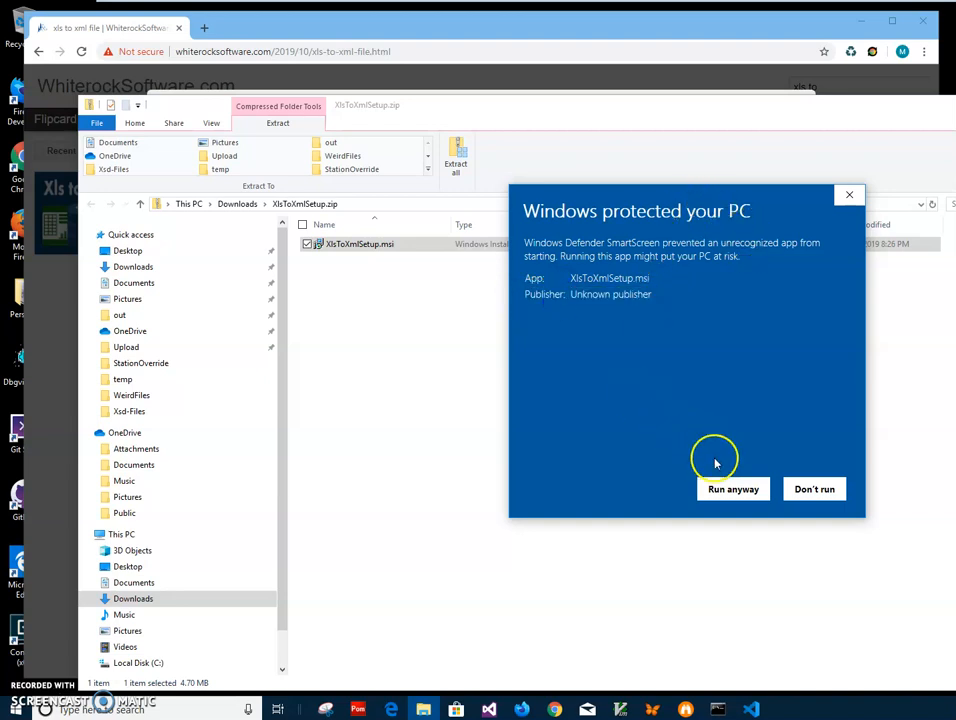
{"action": "left_click", "coordinate": [733, 488]}
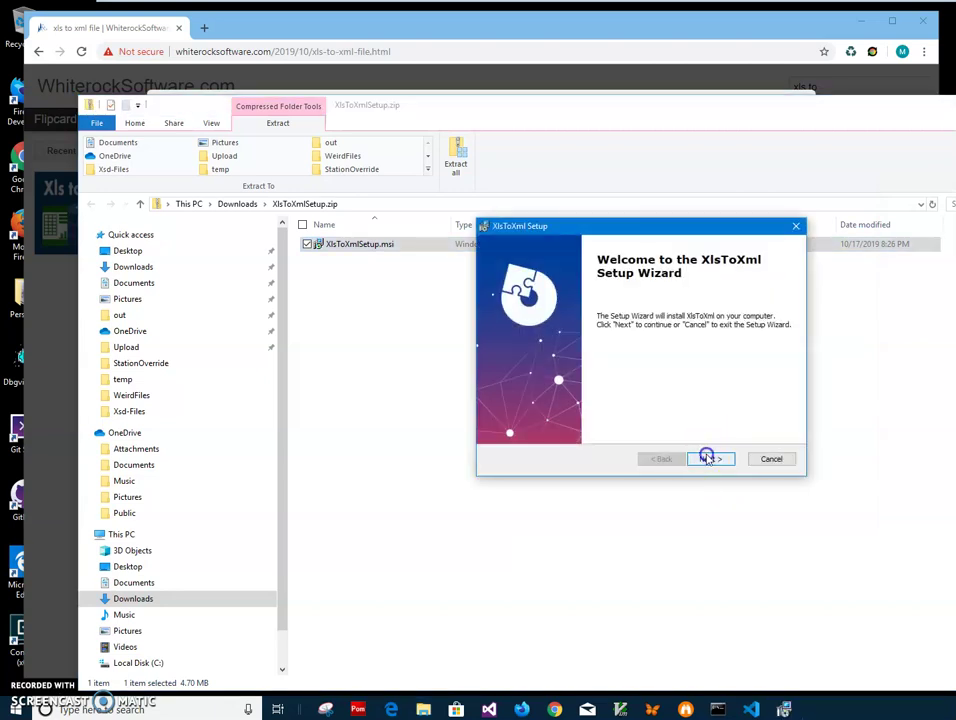
{"action": "left_click", "coordinate": [710, 458]}
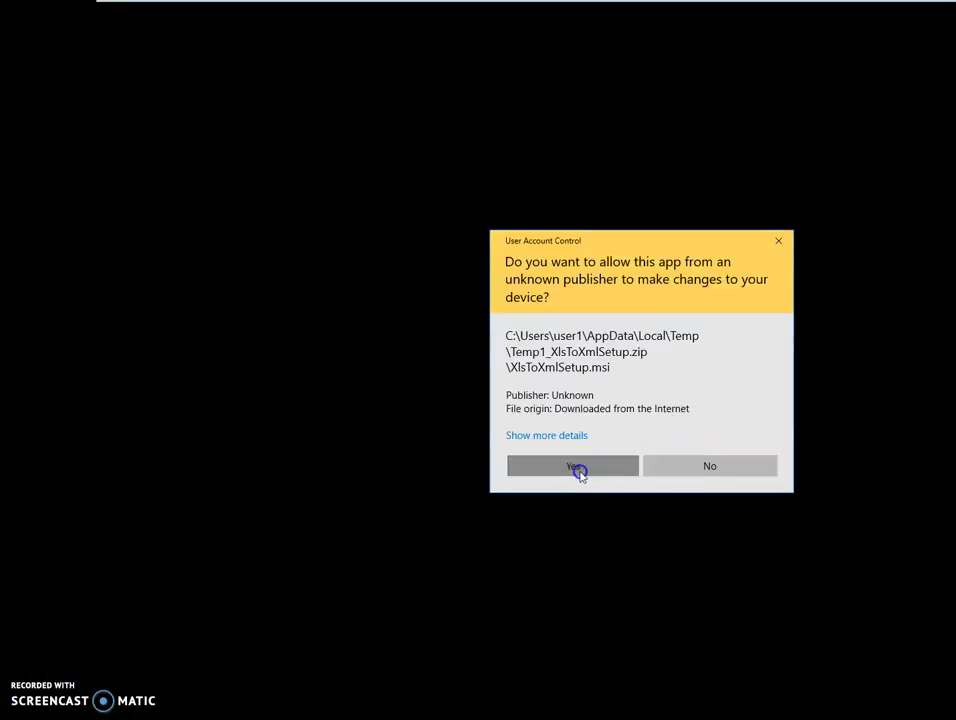
{"action": "left_click", "coordinate": [572, 465]}
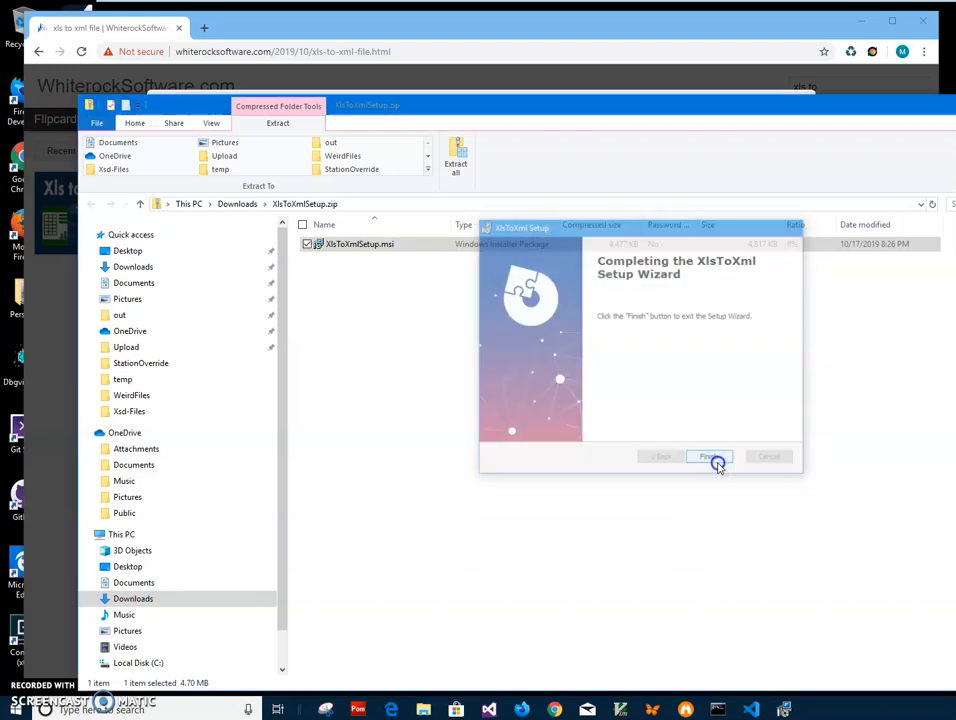
{"action": "left_click", "coordinate": [709, 456]}
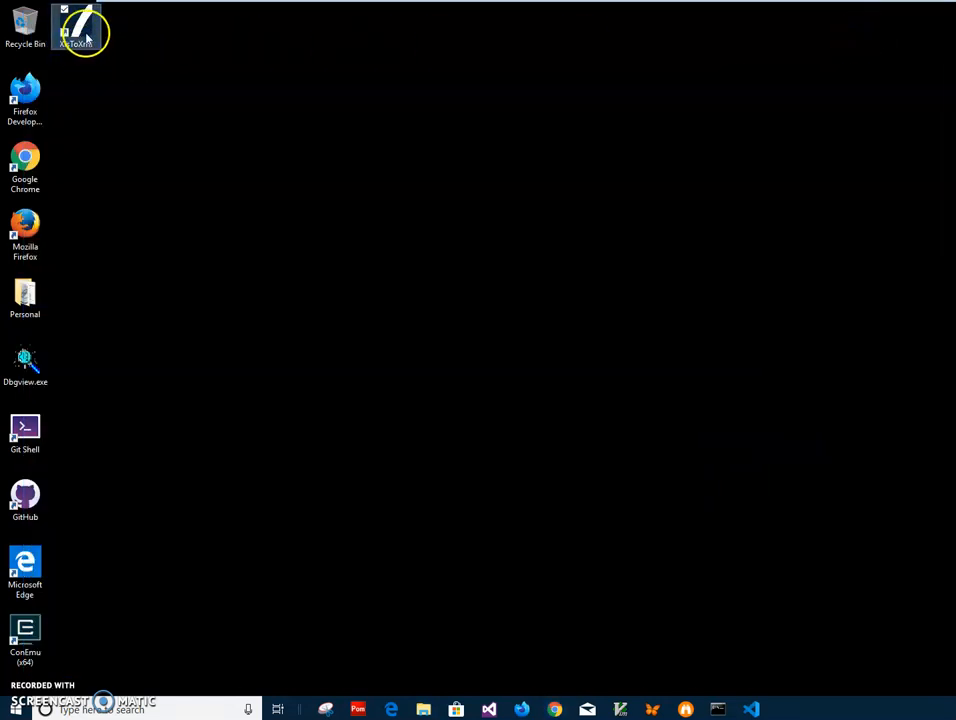
{"action": "mouse_move", "coordinate": [85, 28]}
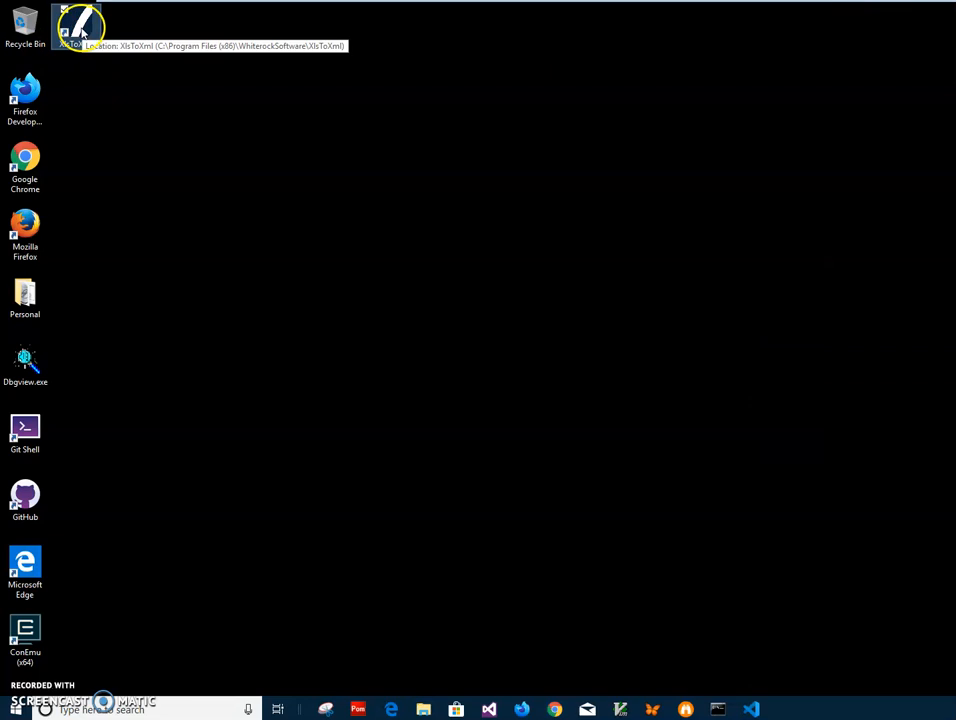
{"action": "mouse_move", "coordinate": [90, 57]}
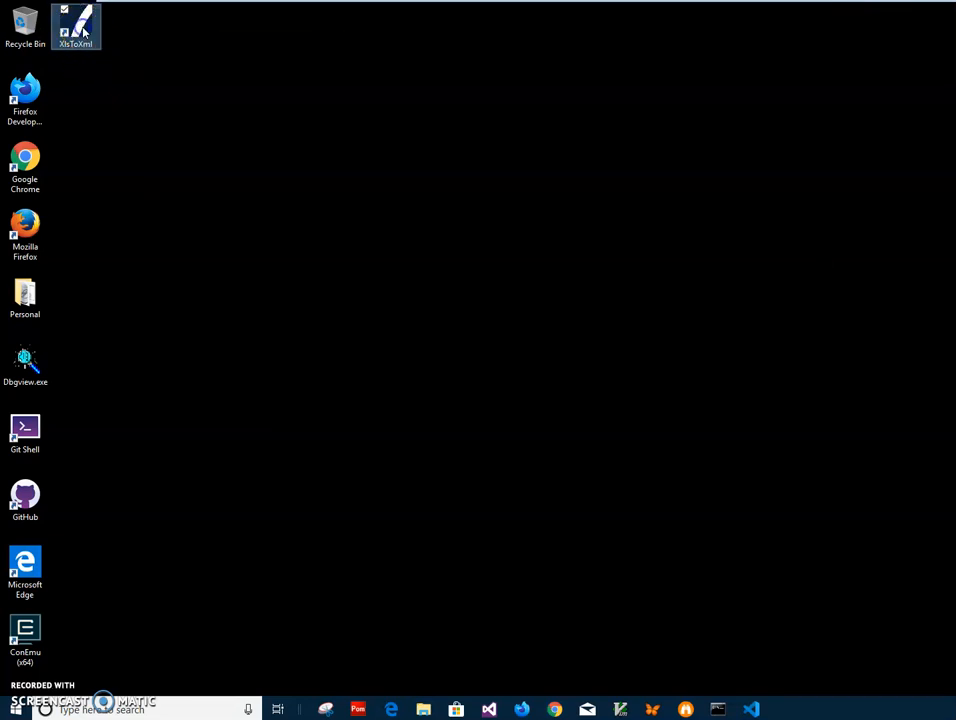
Launch XlsToXml from the desktop shortcut and select MyContacts.xls in Documents as input
{"action": "double_click", "coordinate": [78, 22]}
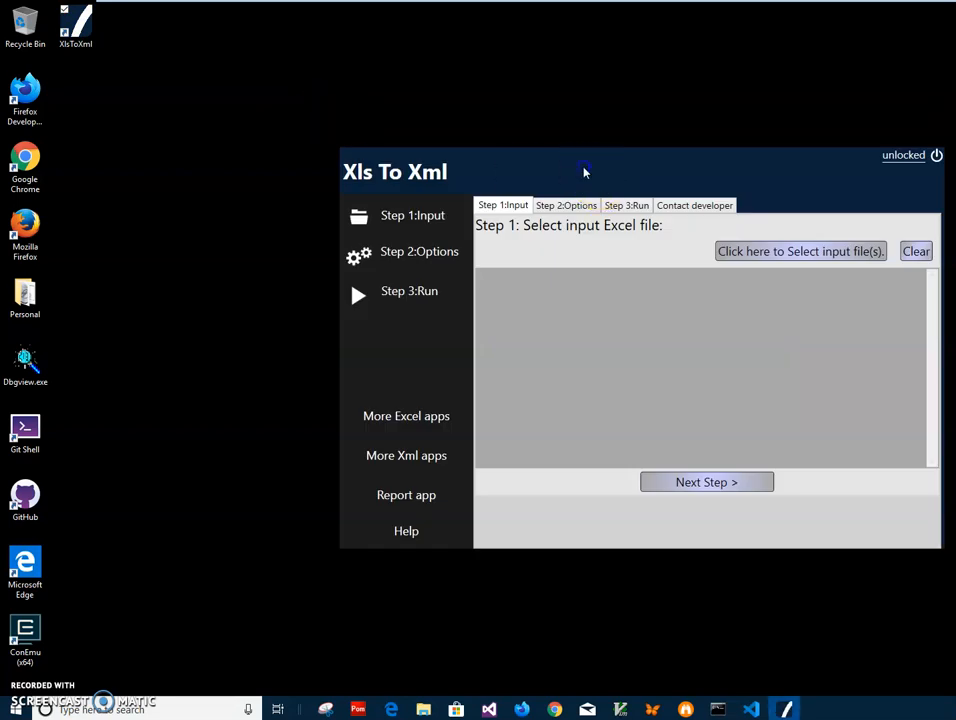
{"action": "left_click_drag", "start_coordinate": [585, 171], "coordinate": [430, 190]}
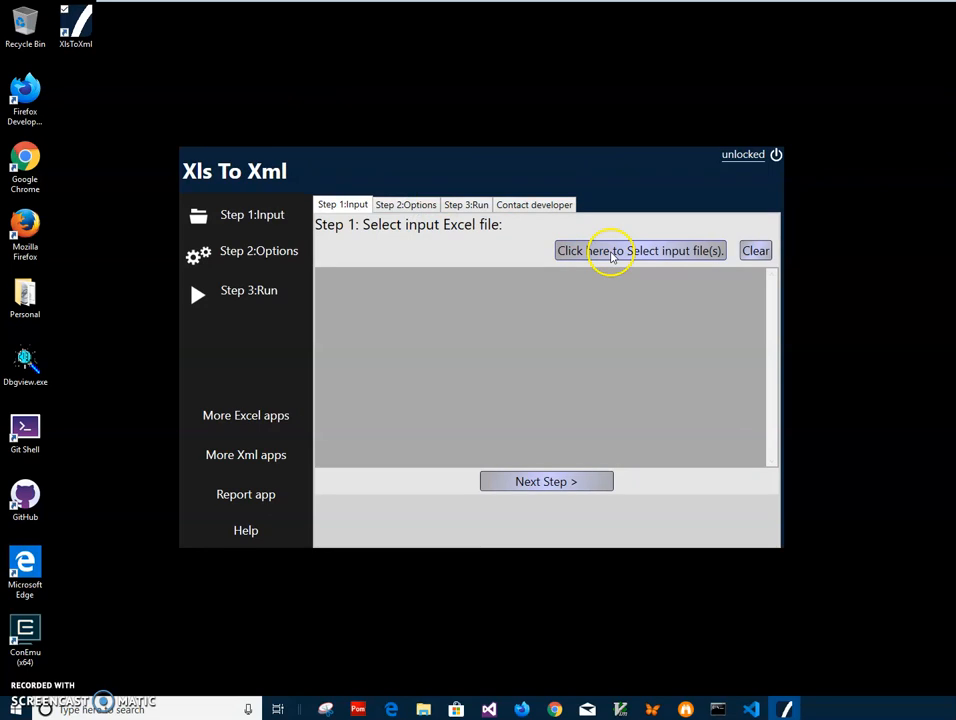
{"action": "left_click", "coordinate": [640, 250]}
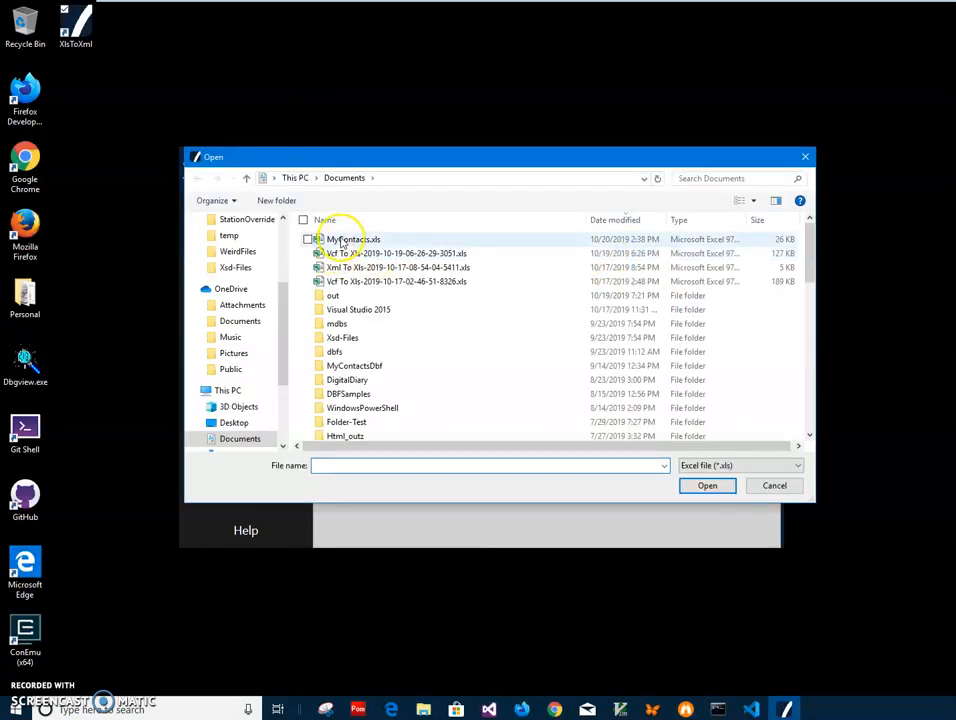
{"action": "left_click", "coordinate": [347, 239]}
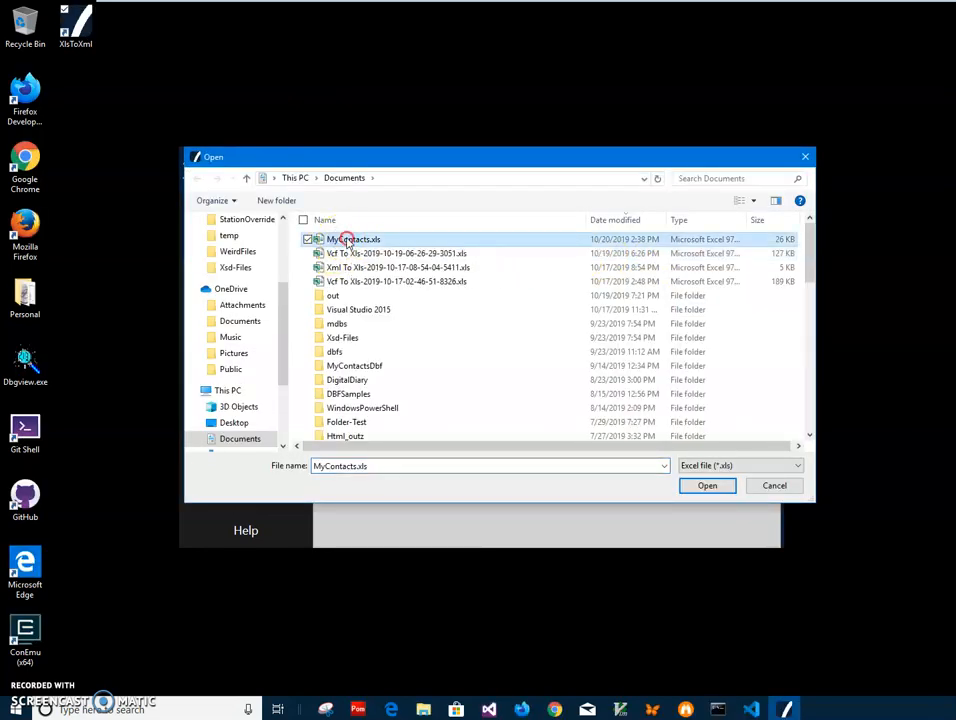
{"action": "right_click", "coordinate": [348, 239]}
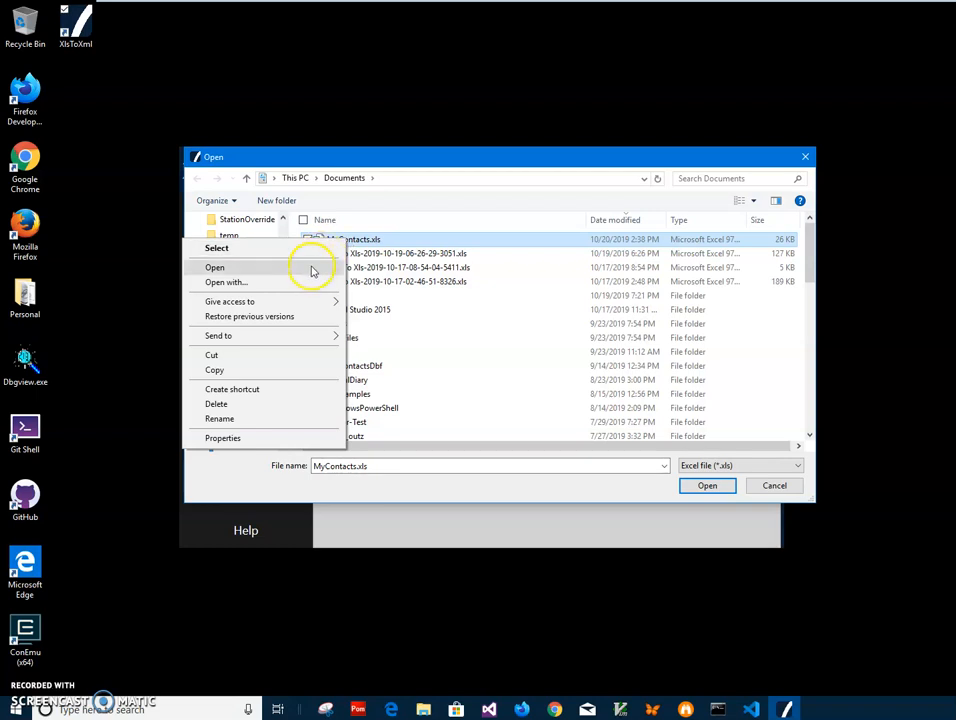
{"action": "left_click", "coordinate": [215, 267]}
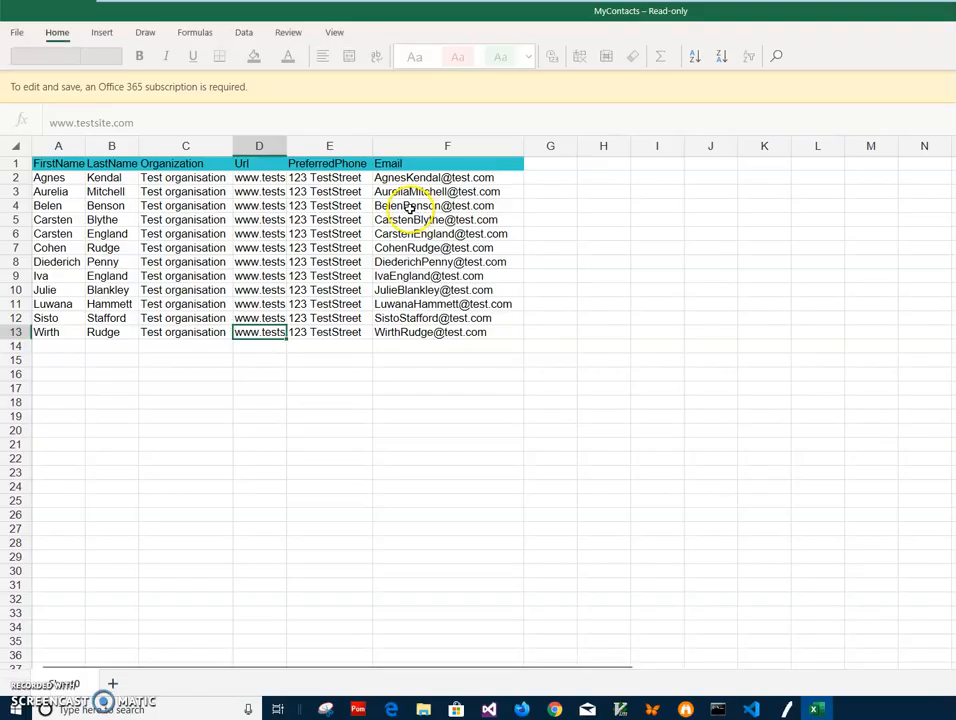
{"action": "left_click", "coordinate": [111, 191]}
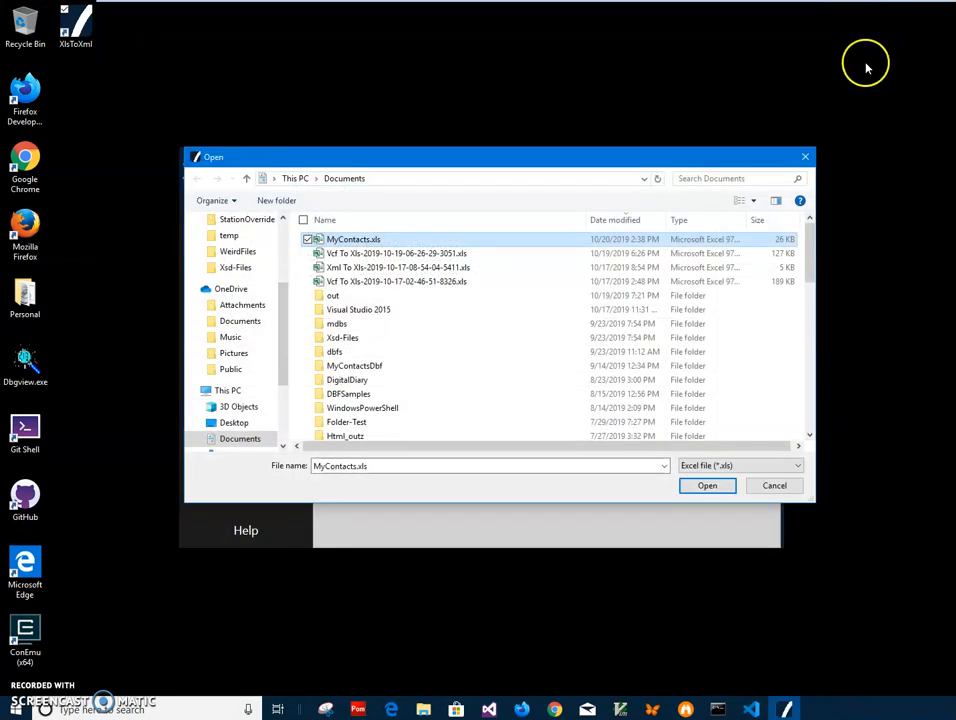
Load MyContacts.xls into the converter, then open the spreadsheet from File Explorer
{"action": "left_click", "coordinate": [707, 485]}
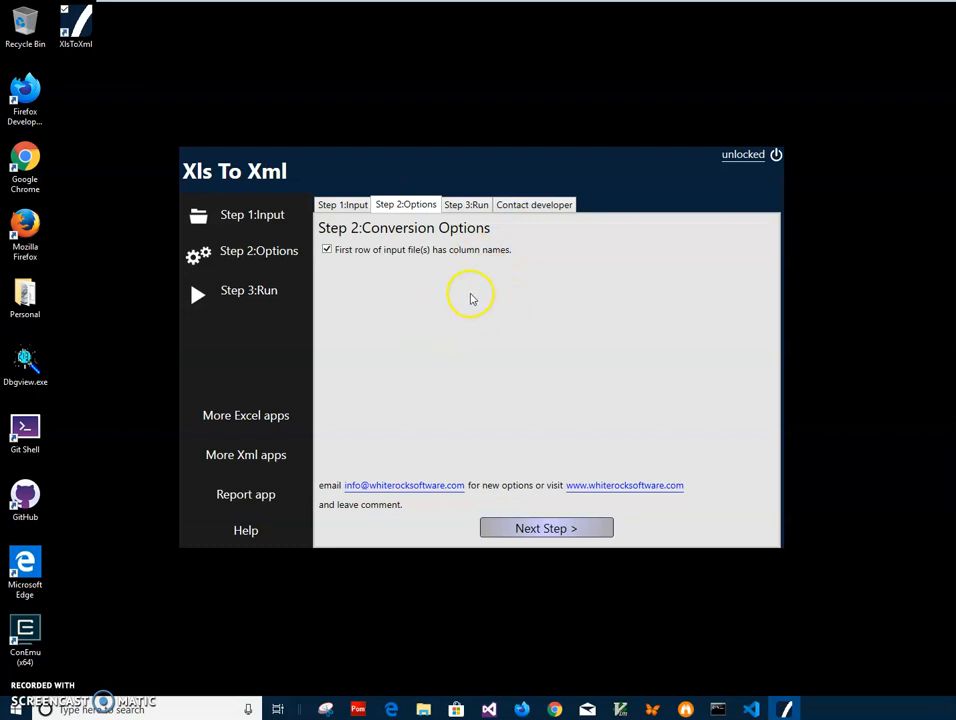
{"action": "mouse_move", "coordinate": [417, 308]}
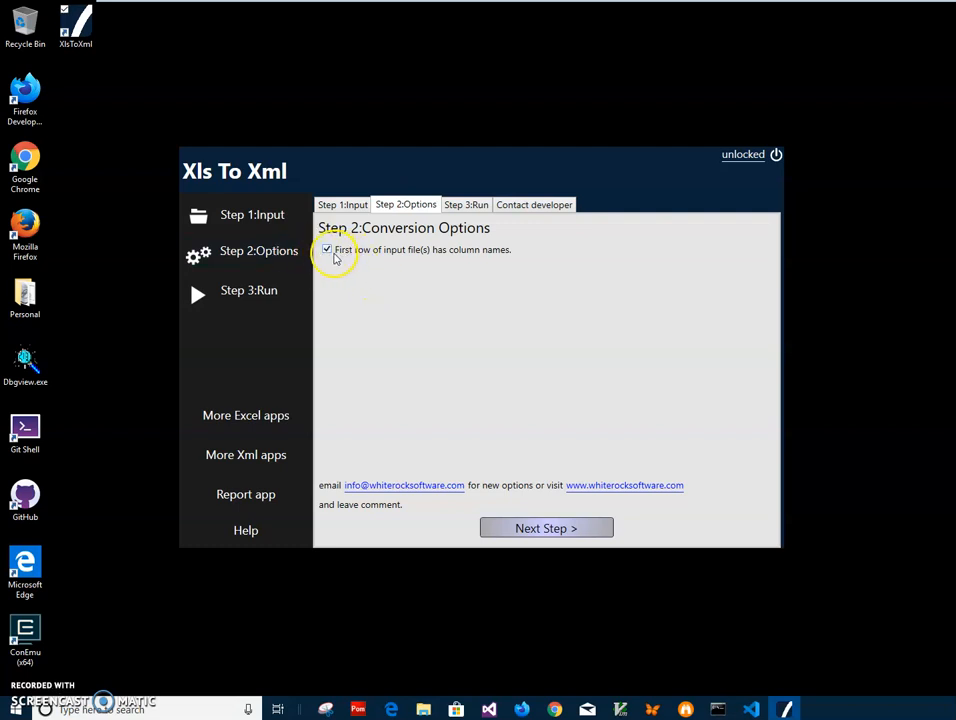
{"action": "mouse_move", "coordinate": [523, 306]}
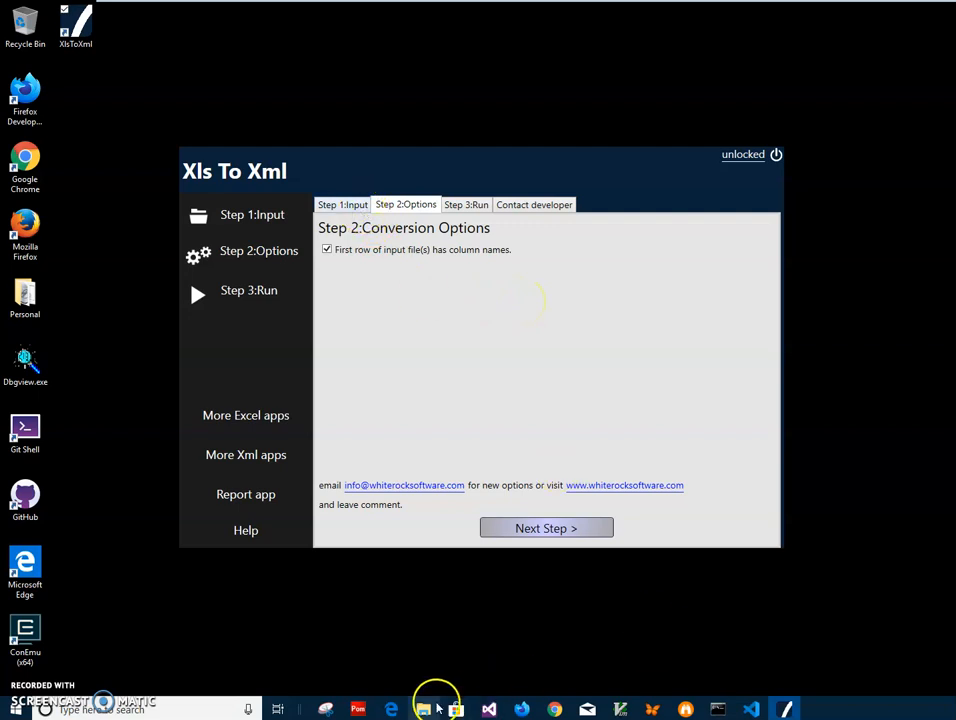
{"action": "left_click", "coordinate": [422, 708]}
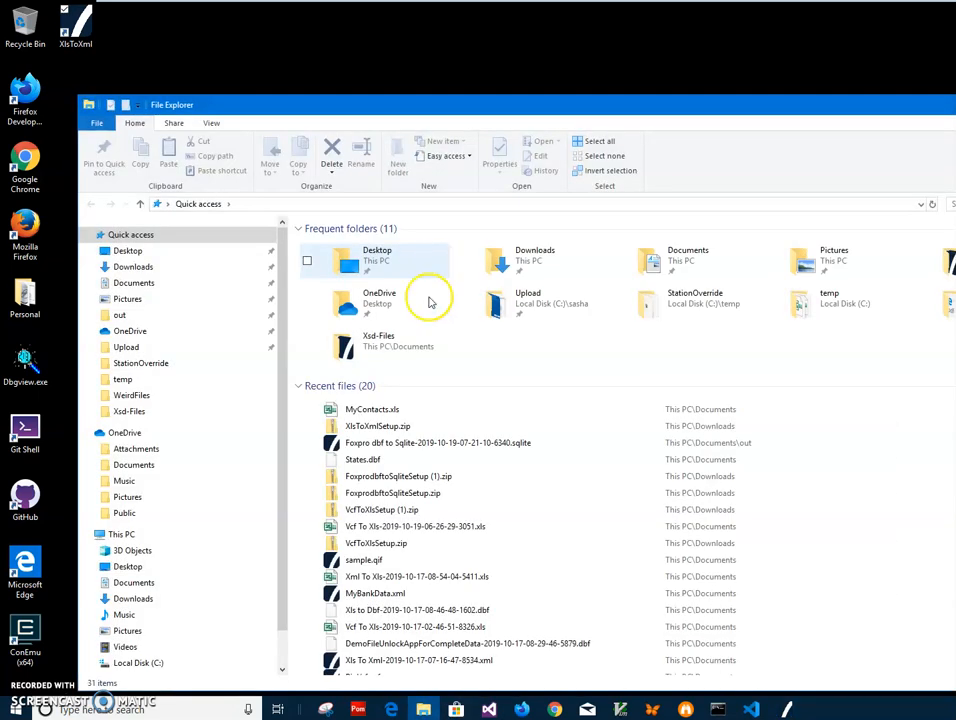
{"action": "double_click", "coordinate": [374, 409]}
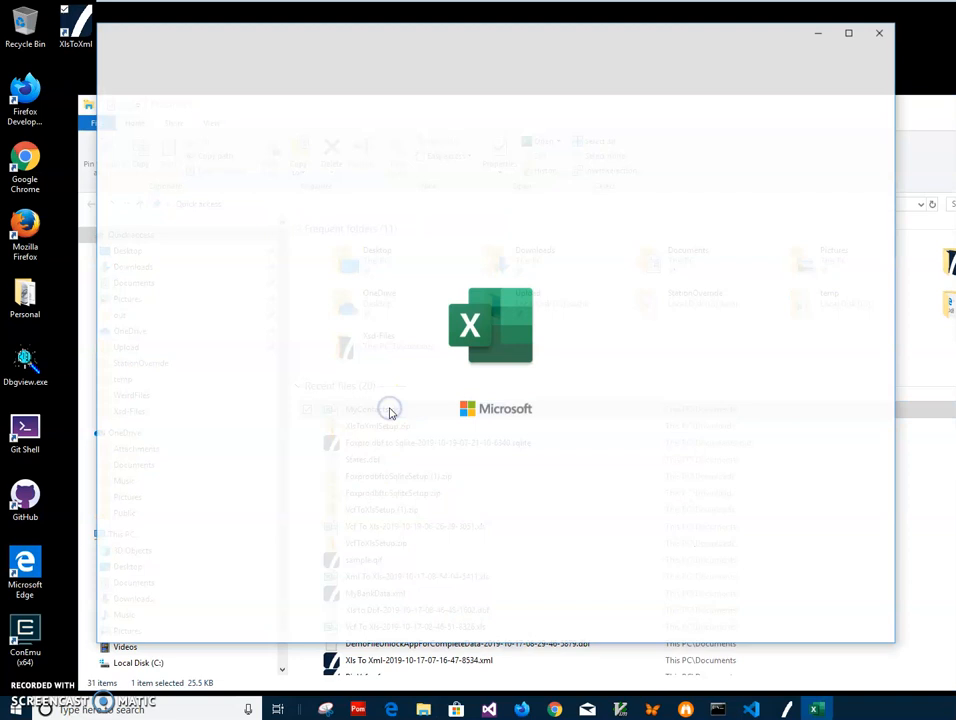
Open MyContacts.xls read-only in Excel Mobile to look over its contact rows
{"action": "double_click", "coordinate": [390, 409]}
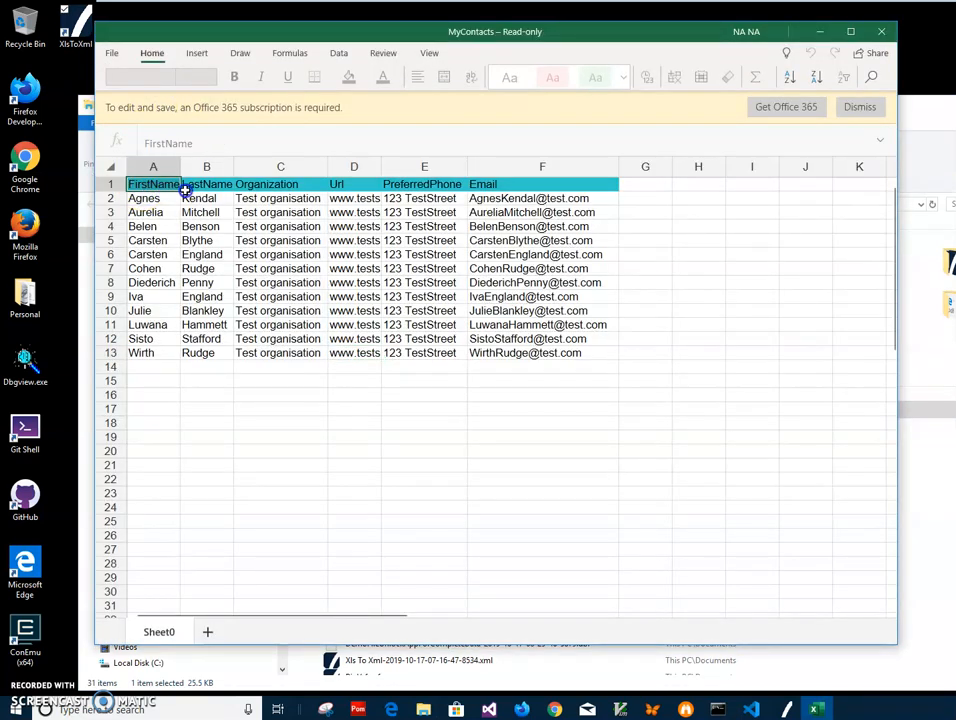
{"action": "left_click", "coordinate": [280, 184]}
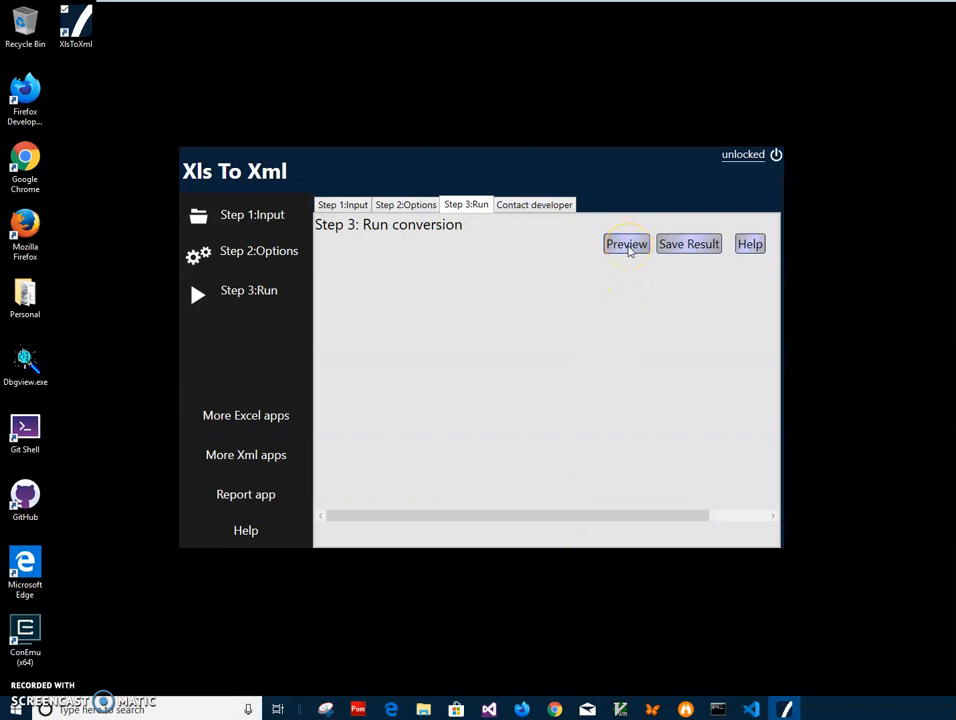
Preview the generated MyContactsData XML and scroll through its Sheet0Row entries
{"action": "left_click", "coordinate": [627, 243]}
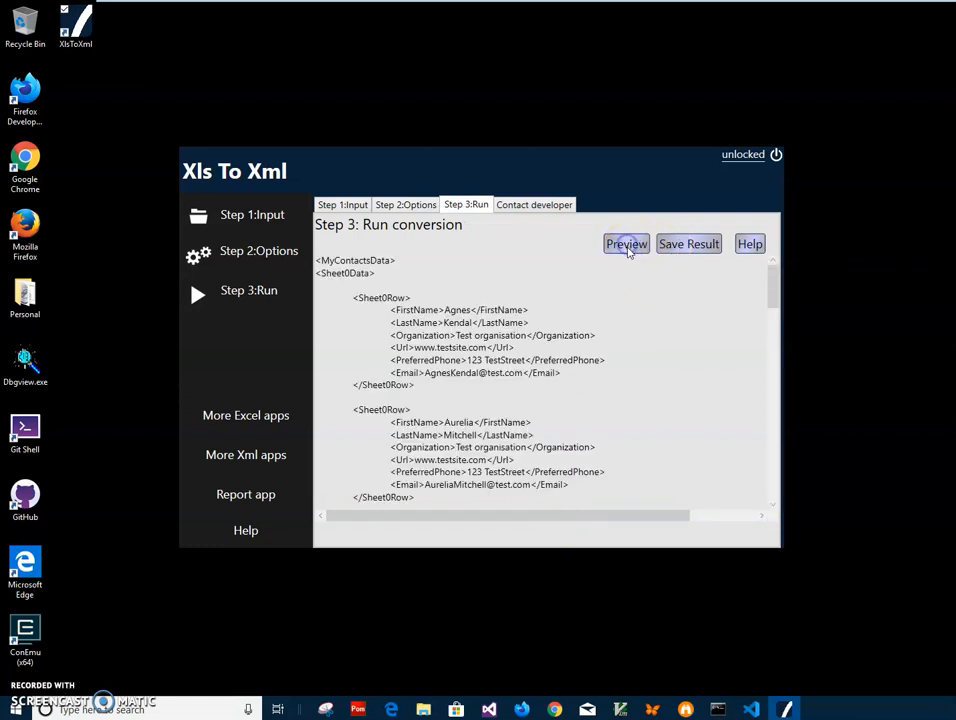
{"action": "scroll", "scroll_direction": "down", "scroll_amount": 3}
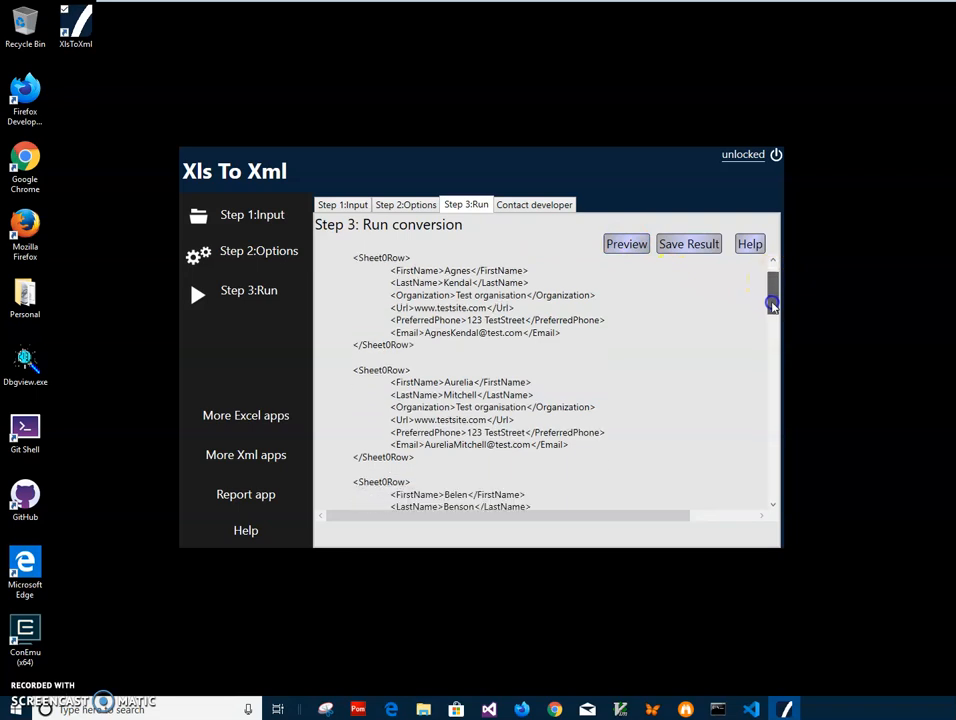
{"action": "left_click_drag", "start_coordinate": [772, 305], "coordinate": [772, 375]}
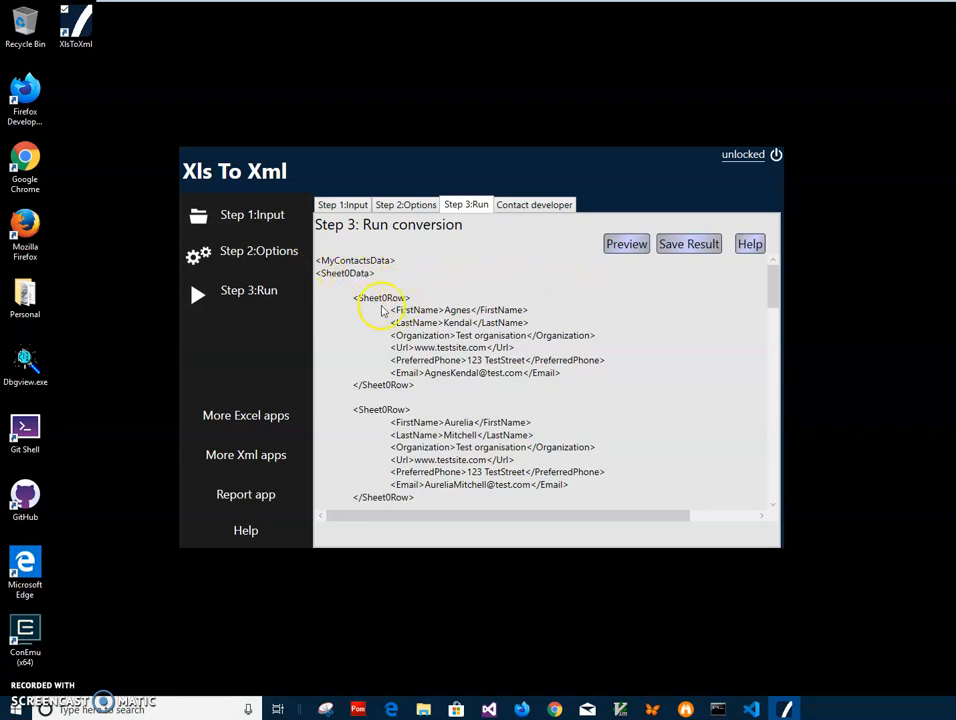
{"action": "mouse_move", "coordinate": [415, 322]}
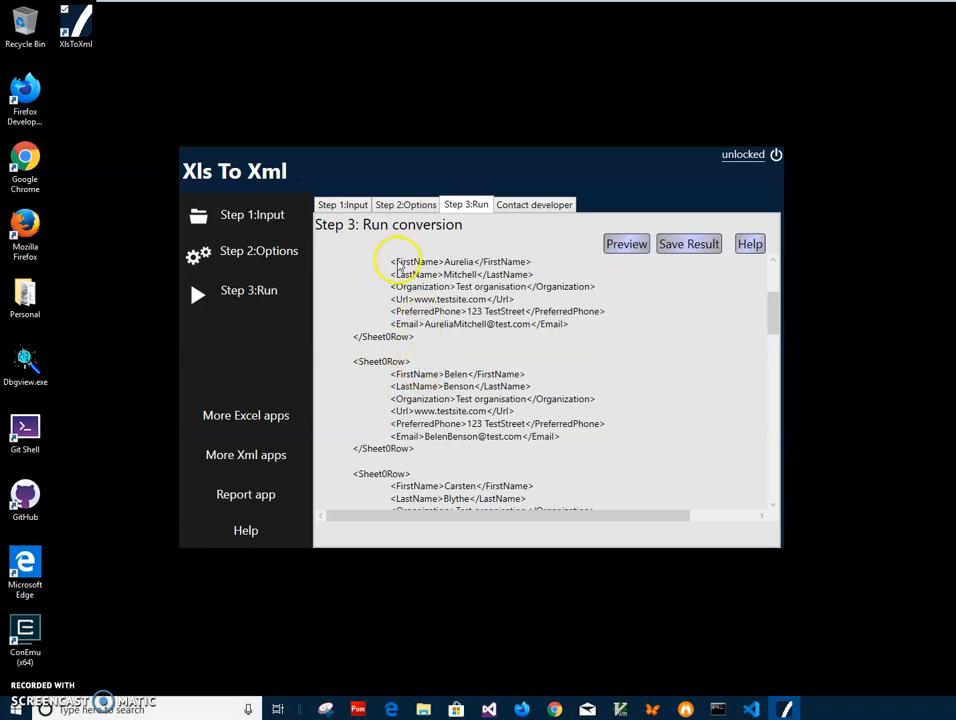
{"action": "mouse_move", "coordinate": [458, 291]}
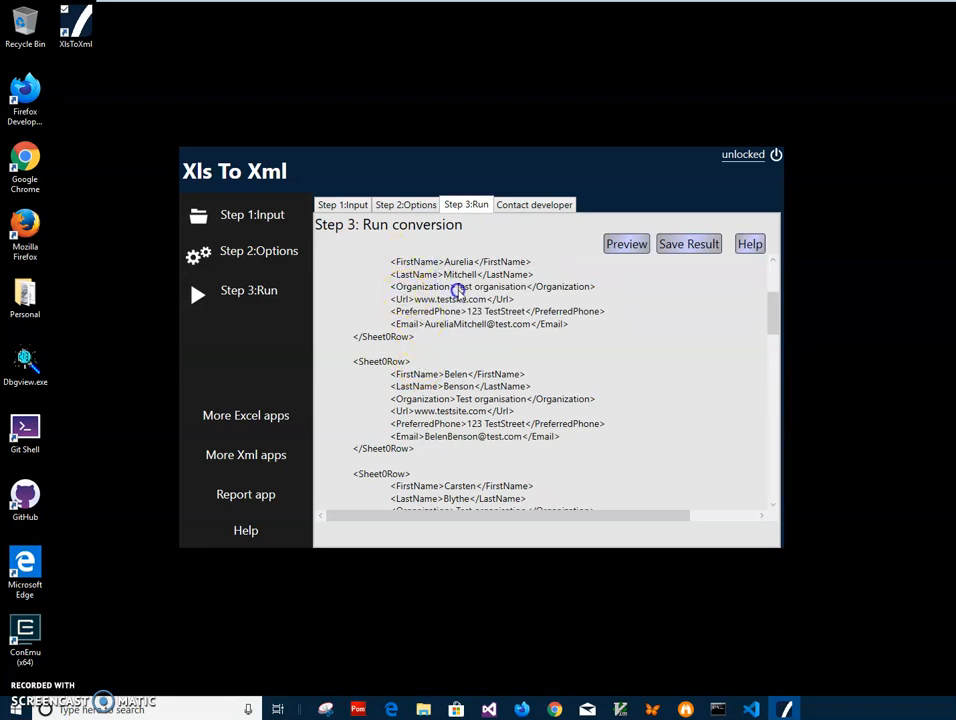
{"action": "scroll", "scroll_direction": "down", "scroll_amount": 3}
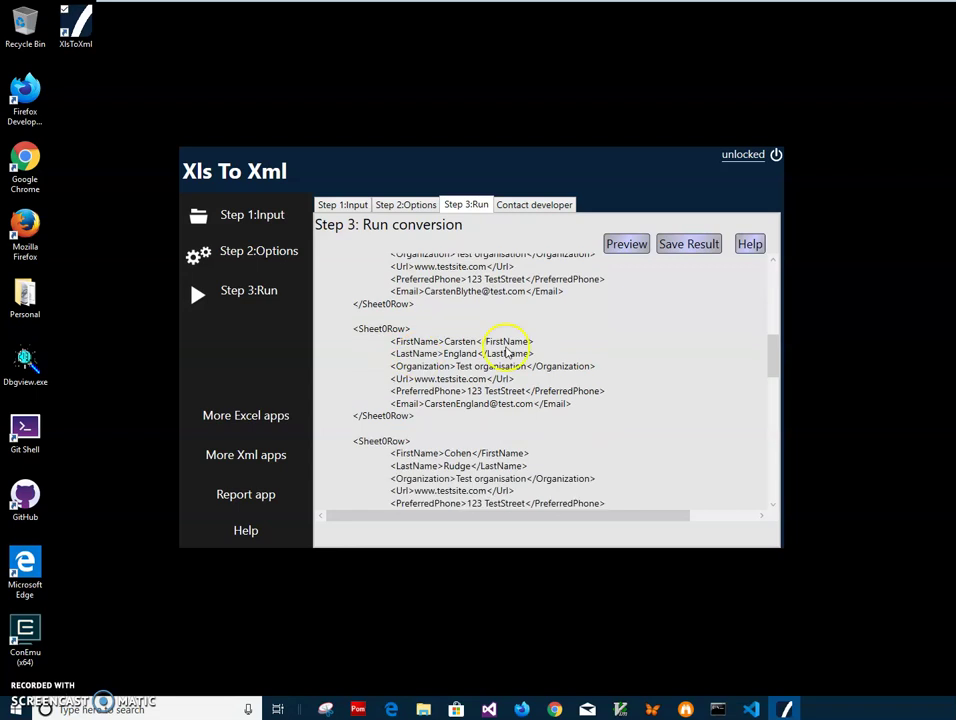
{"action": "left_click", "coordinate": [688, 243]}
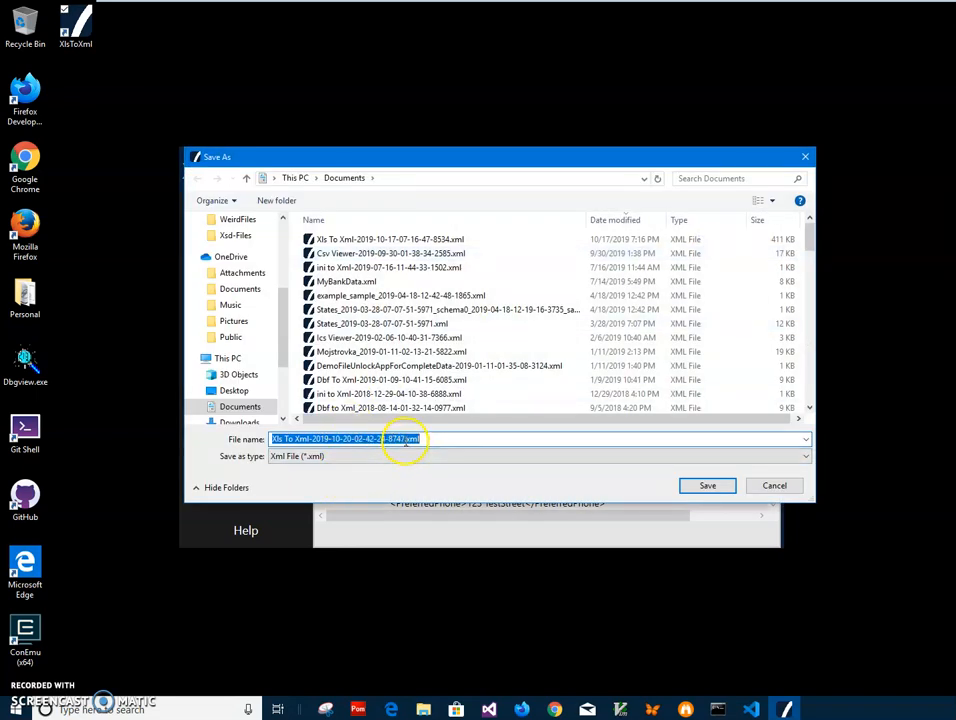
Save the converted XML to Documents under the suggested timestamped file name
{"action": "left_click", "coordinate": [428, 439]}
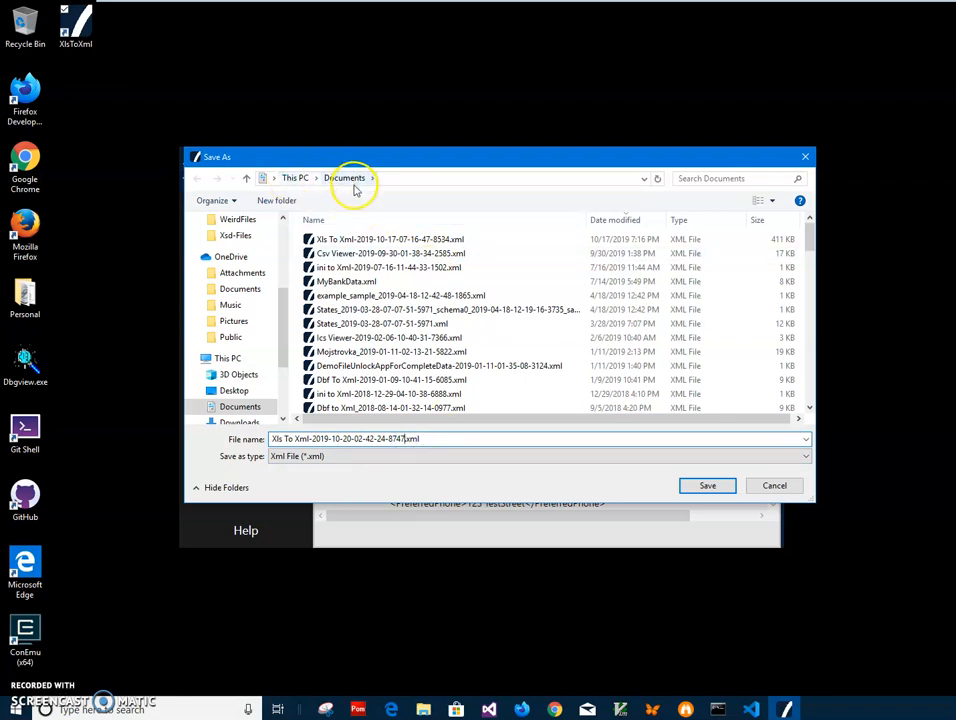
{"action": "mouse_move", "coordinate": [699, 485]}
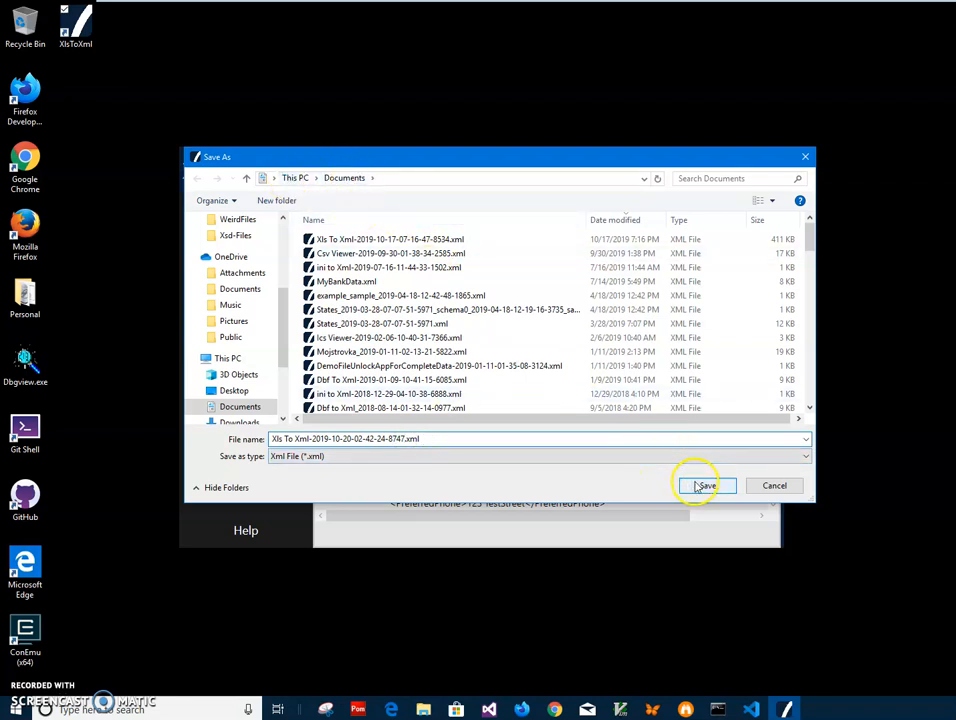
{"action": "left_click", "coordinate": [706, 485]}
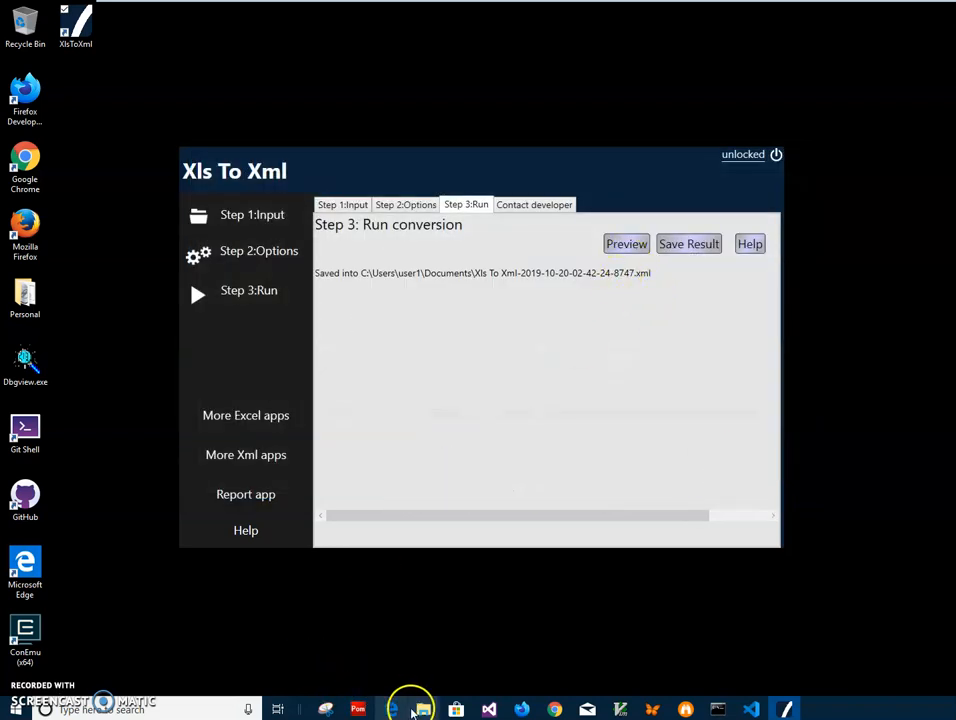
{"action": "mouse_move", "coordinate": [394, 706]}
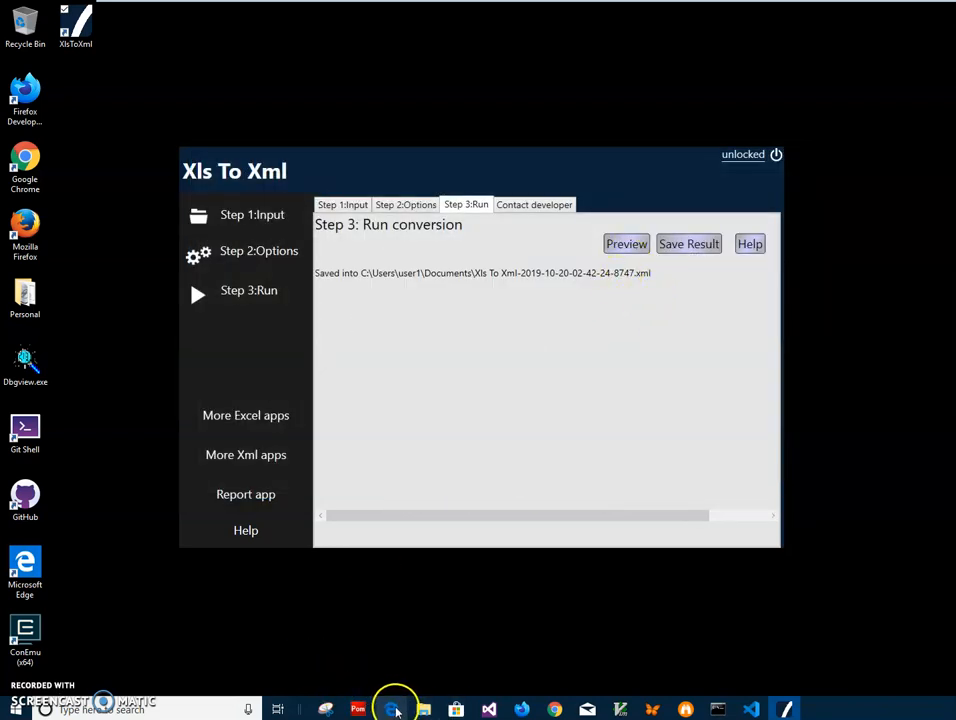
{"action": "left_click", "coordinate": [395, 706]}
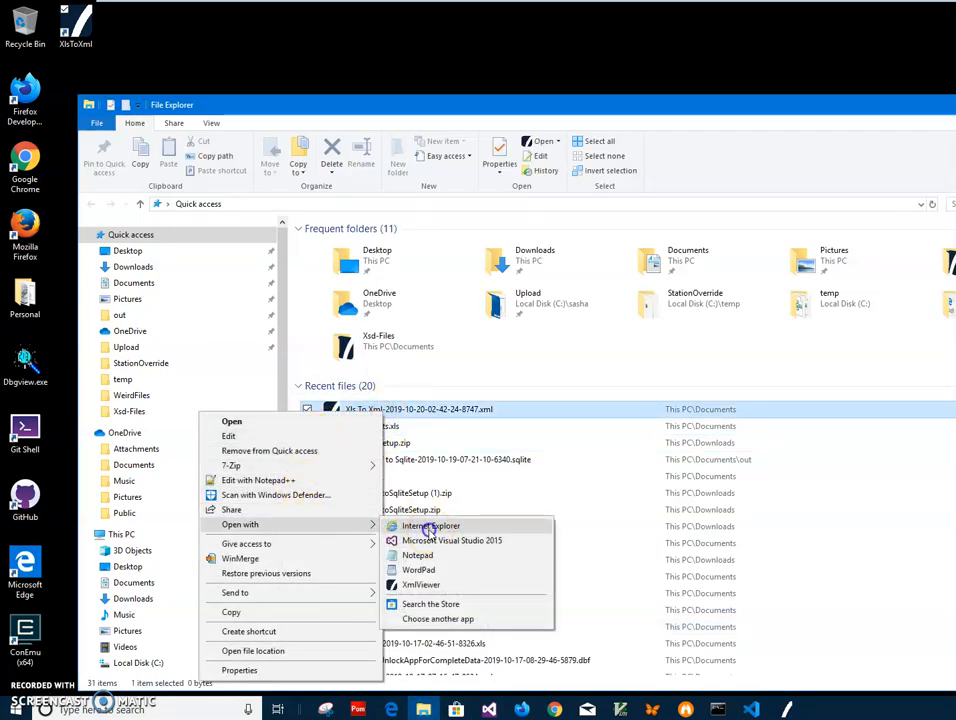
View the saved XML's Sheet0Row entries in Internet Explorer, then close the browser
{"action": "left_click", "coordinate": [431, 526]}
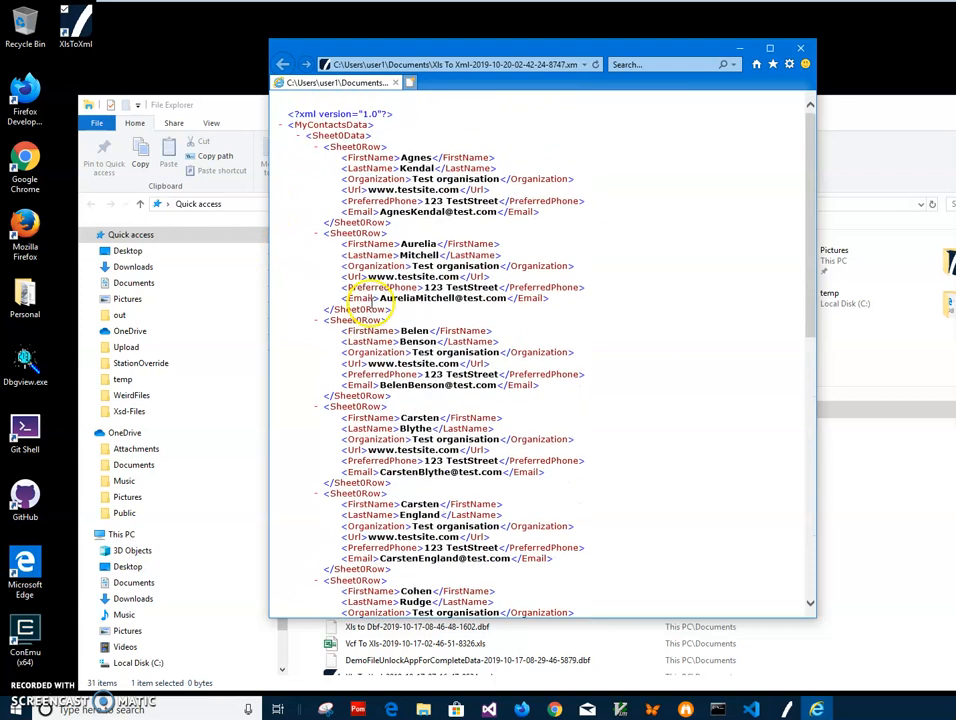
{"action": "left_click", "coordinate": [799, 64]}
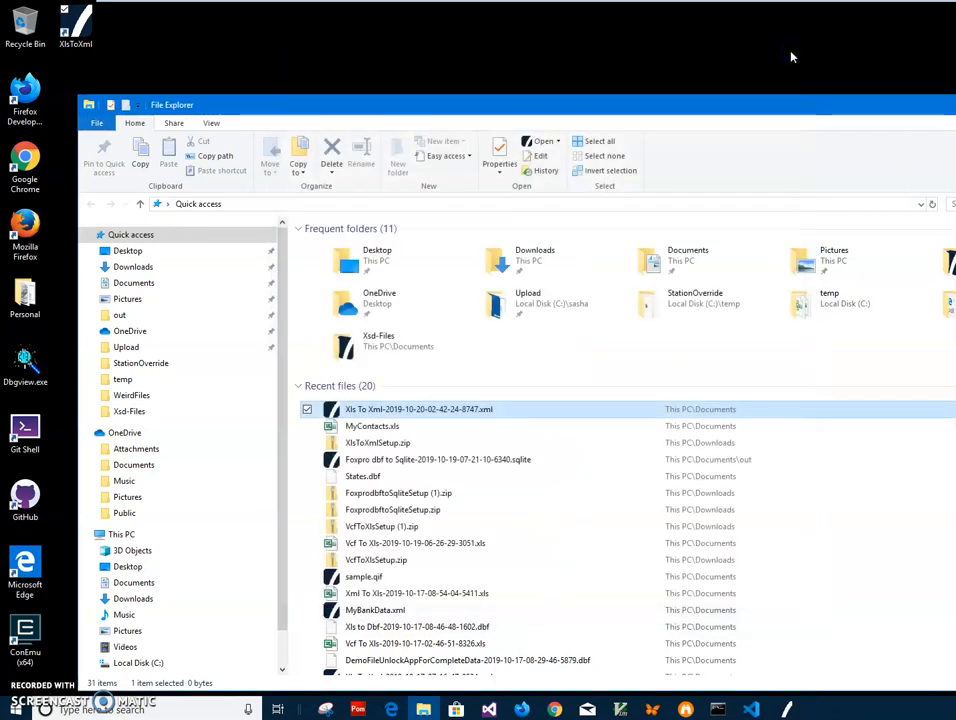
{"action": "mouse_move", "coordinate": [758, 110]}
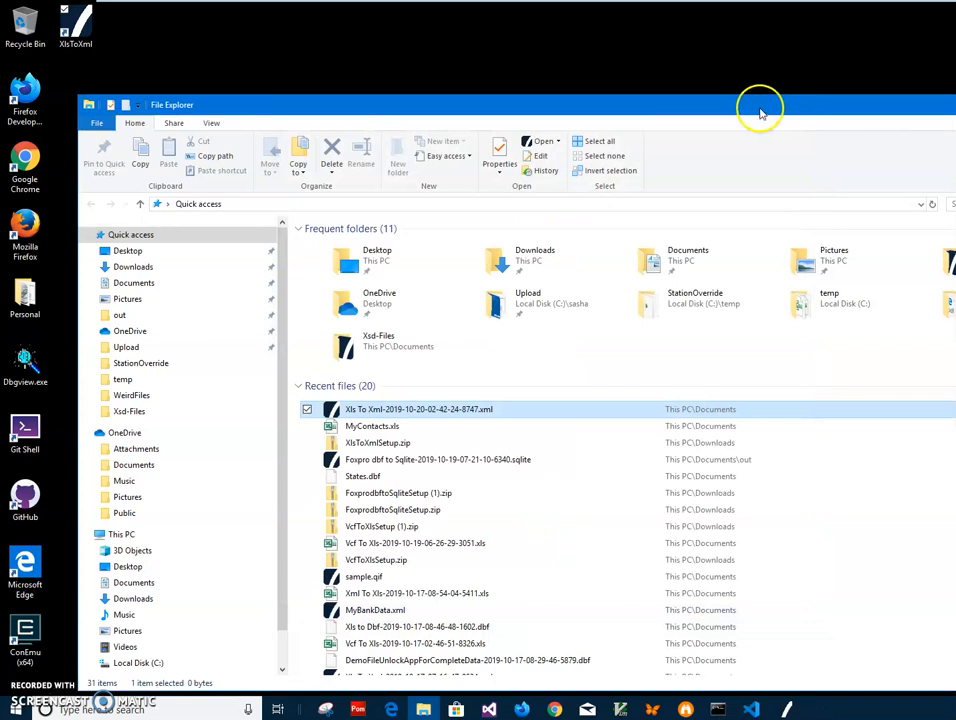
{"action": "mouse_move", "coordinate": [751, 108]}
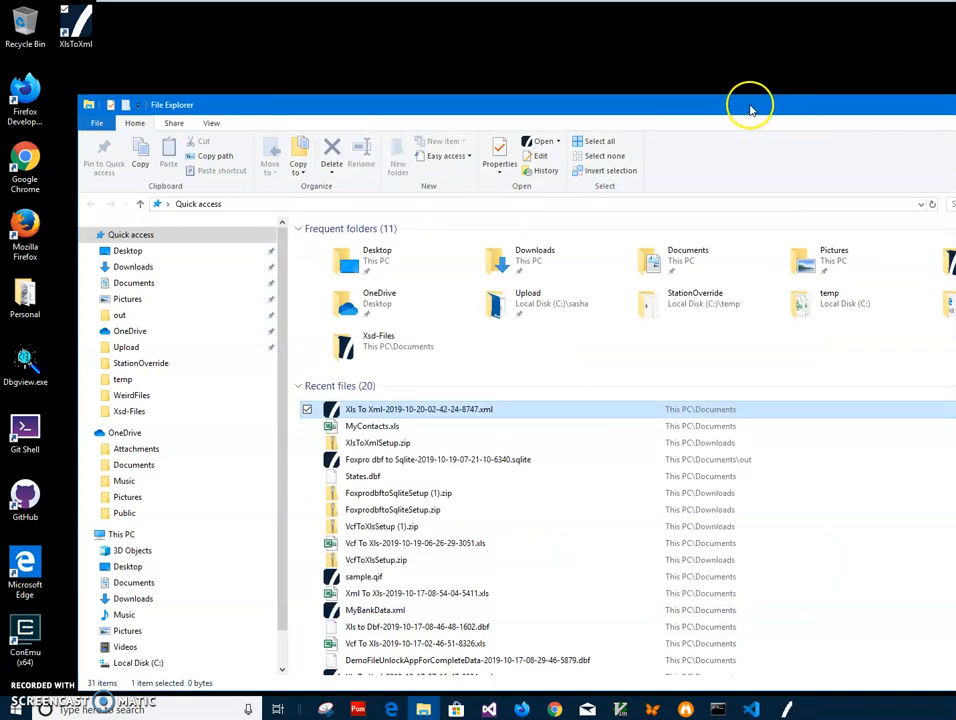
{"action": "mouse_move", "coordinate": [576, 330]}
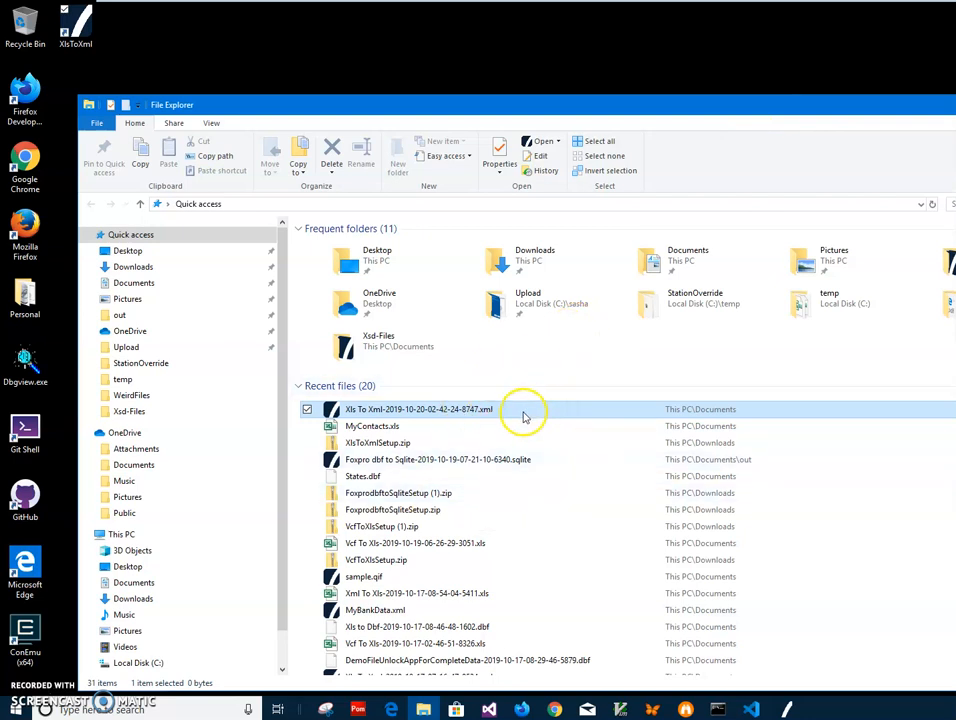
{"action": "mouse_move", "coordinate": [428, 409]}
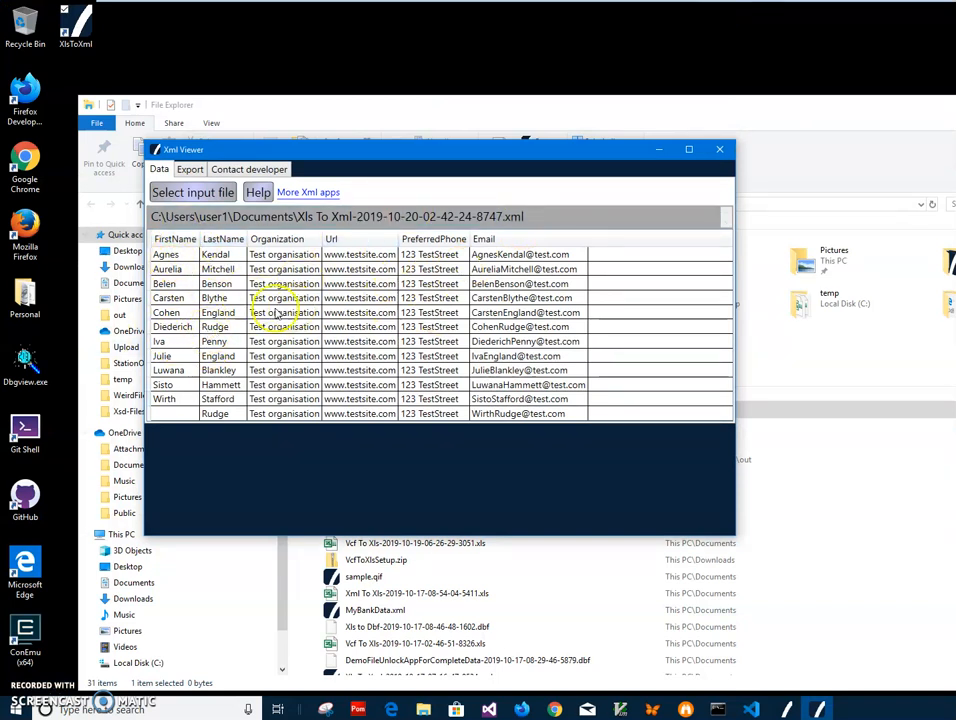
Look over the export formats on Xml Viewer's Export tab, then close the viewer
{"action": "left_click", "coordinate": [189, 169]}
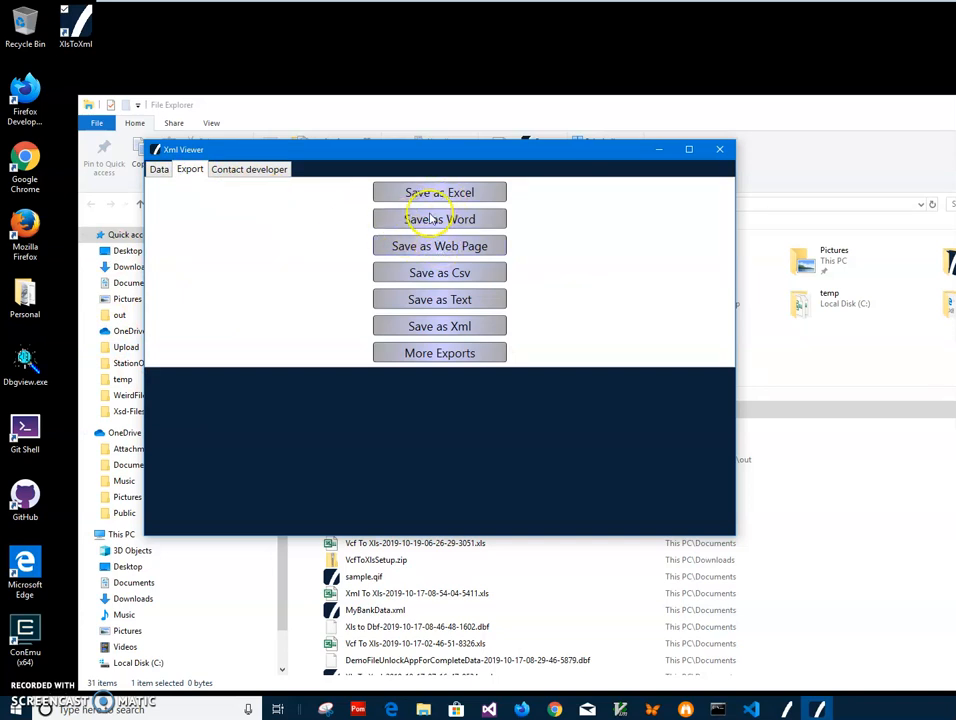
{"action": "mouse_move", "coordinate": [450, 246]}
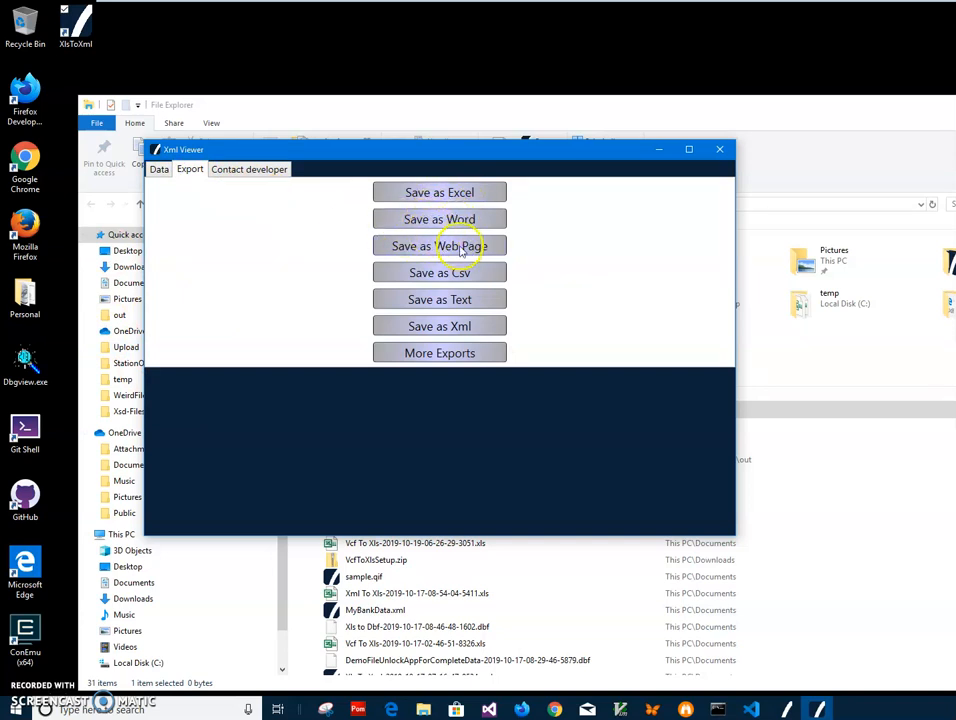
{"action": "mouse_move", "coordinate": [439, 353]}
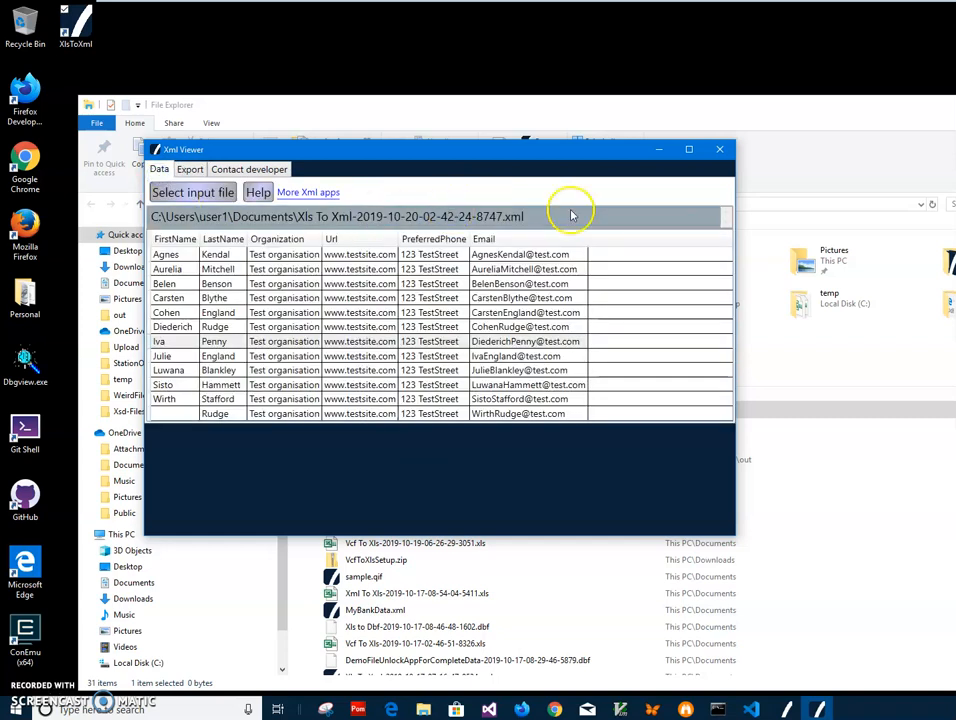
{"action": "left_click", "coordinate": [718, 148]}
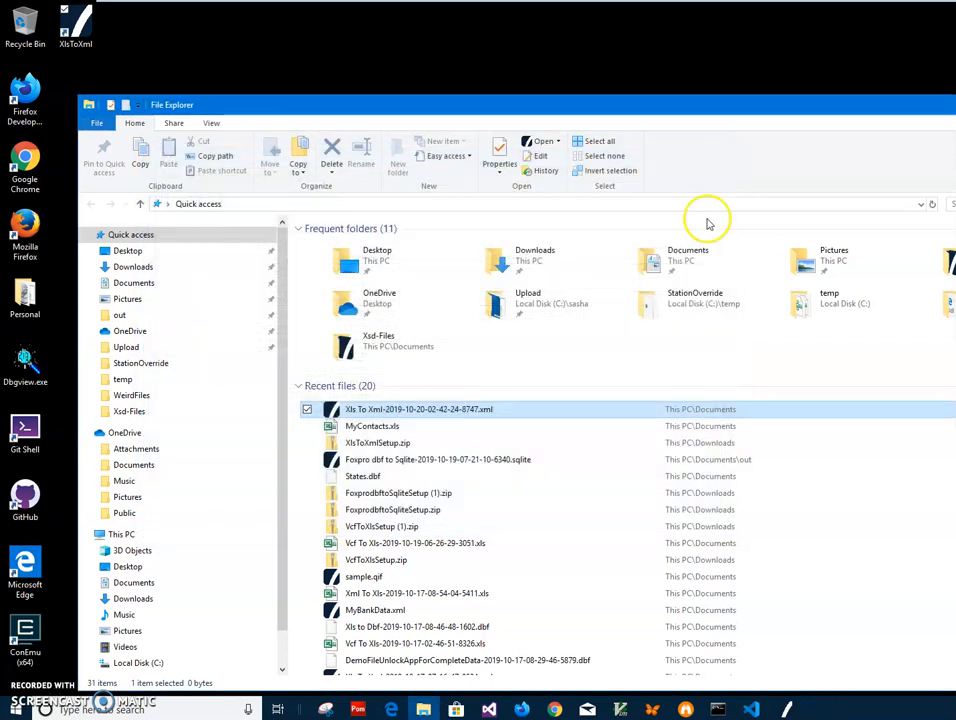
{"action": "mouse_move", "coordinate": [492, 415]}
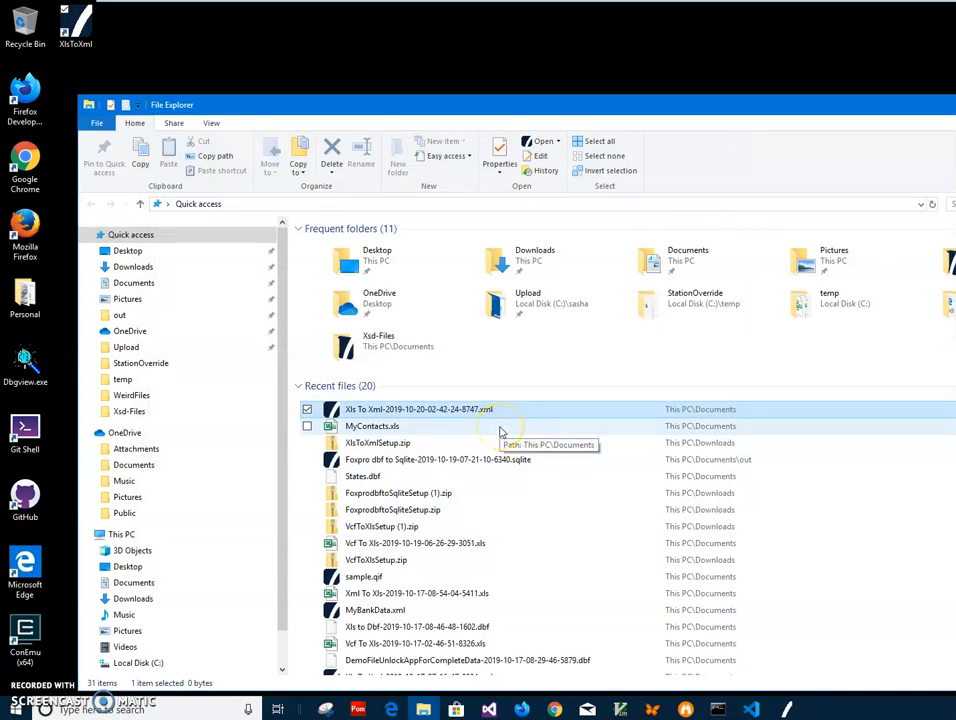